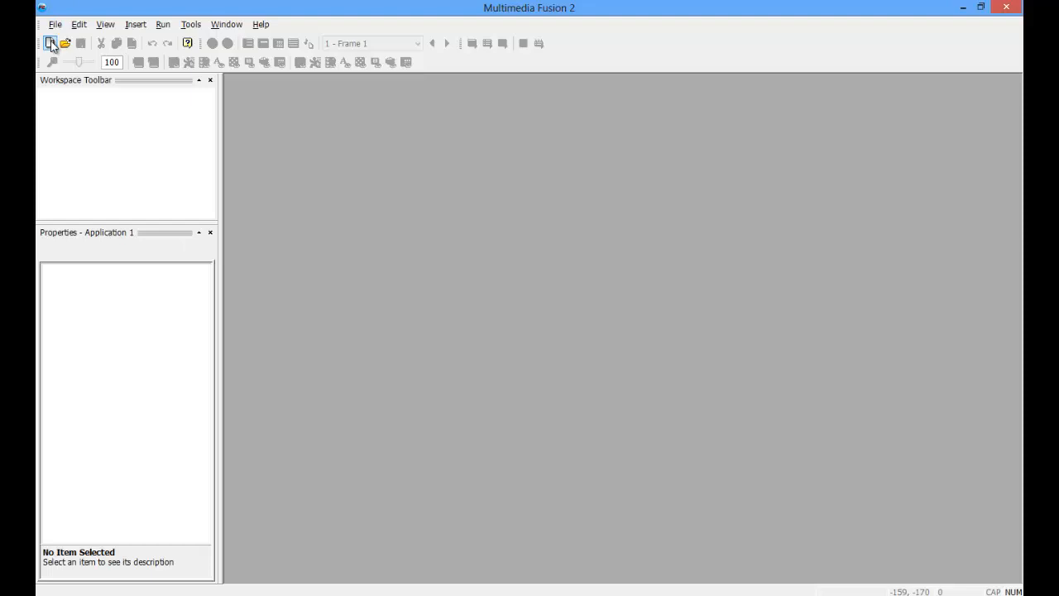
{"action": "mouse_move", "coordinate": [288, 149]}
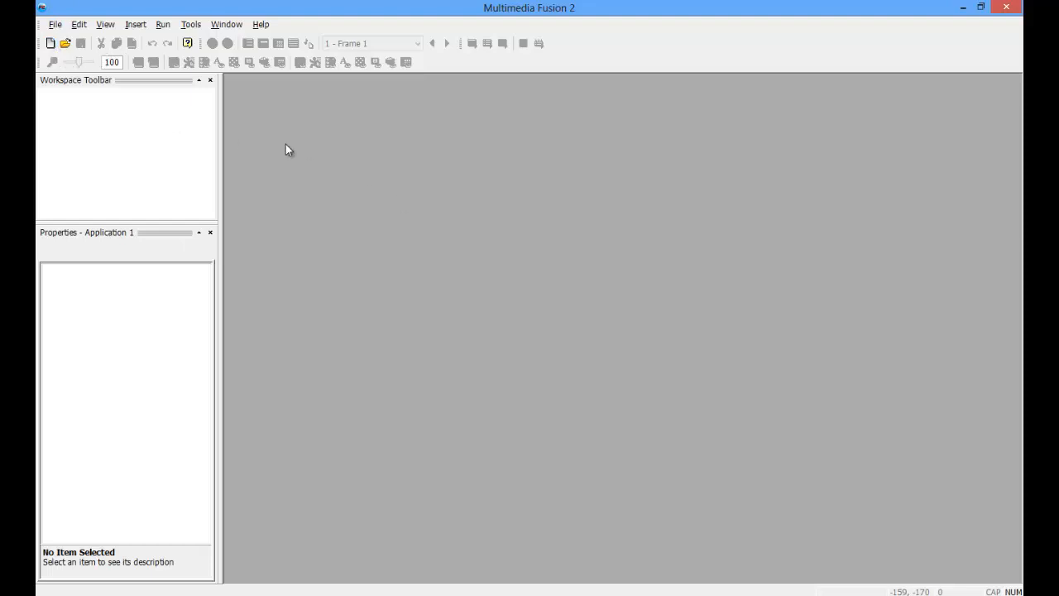
{"action": "mouse_move", "coordinate": [132, 310]}
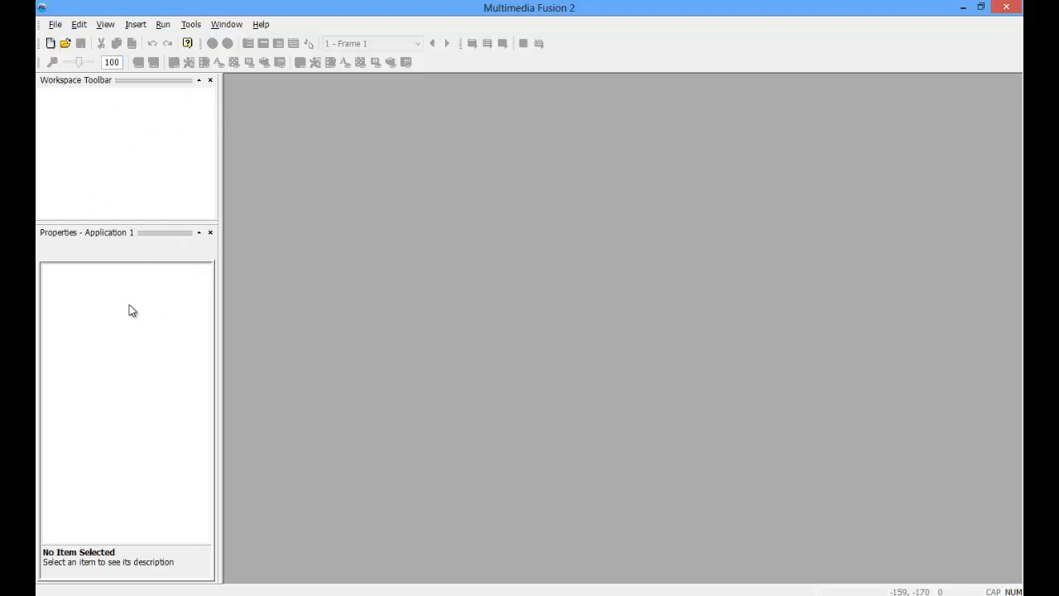
{"action": "mouse_move", "coordinate": [50, 43]}
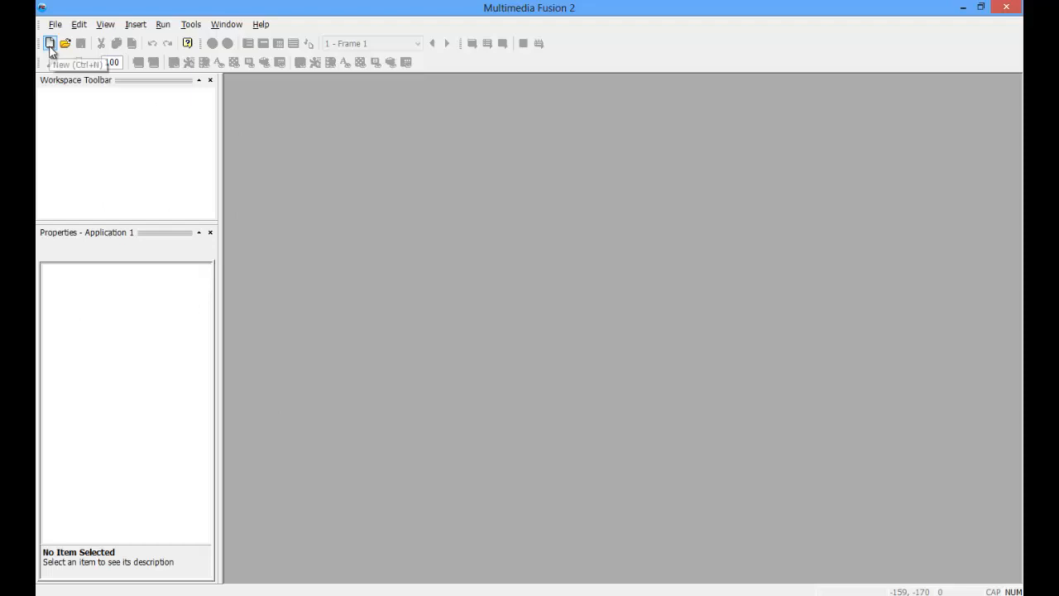
Step: Start a new application and add a Control X object, acknowledging its information box
{"action": "left_click", "coordinate": [49, 43]}
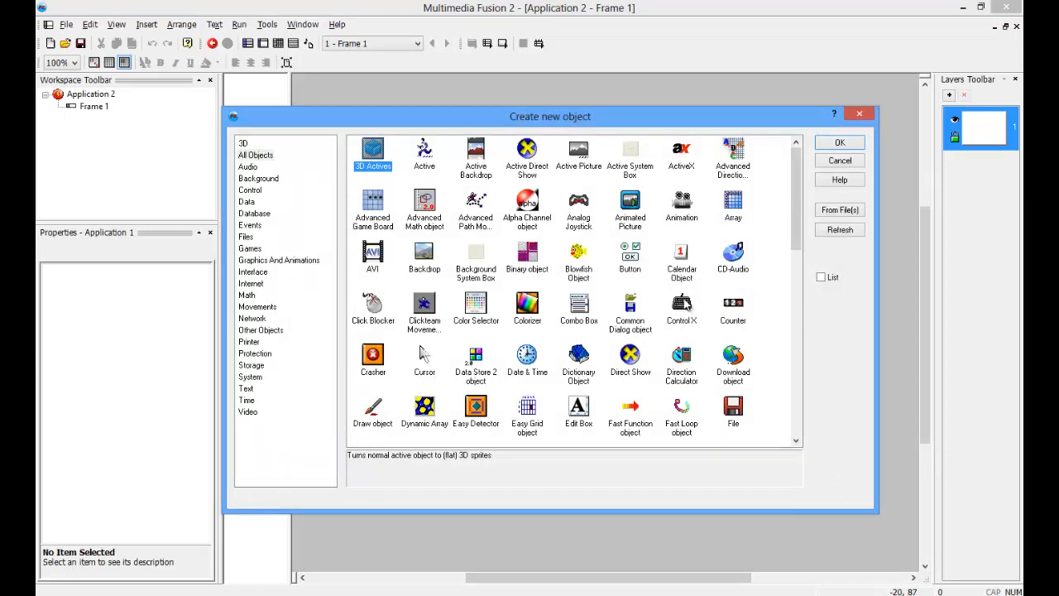
{"action": "left_click", "coordinate": [681, 310]}
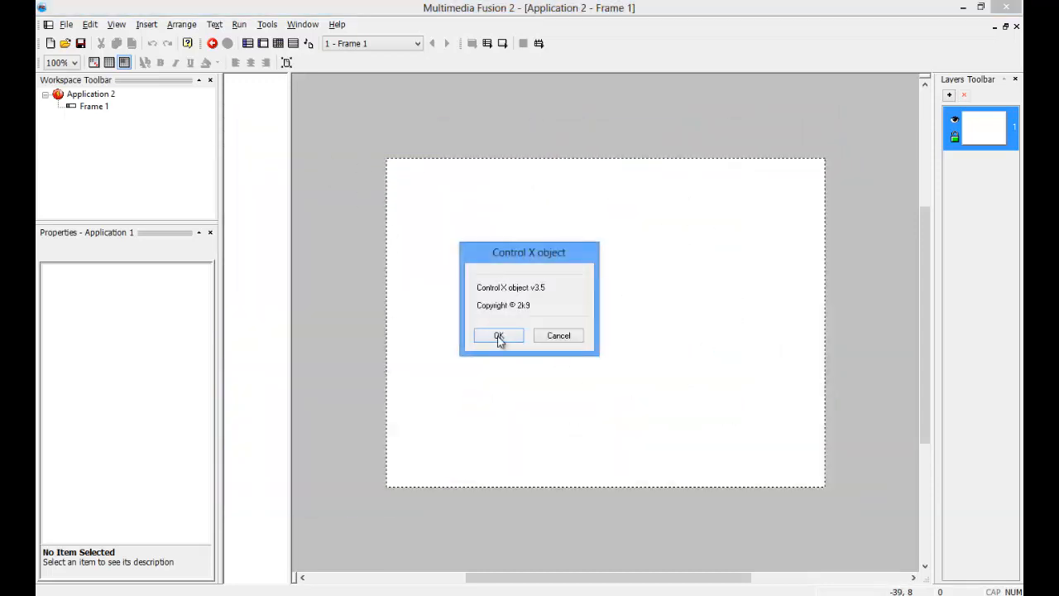
{"action": "left_click", "coordinate": [498, 335]}
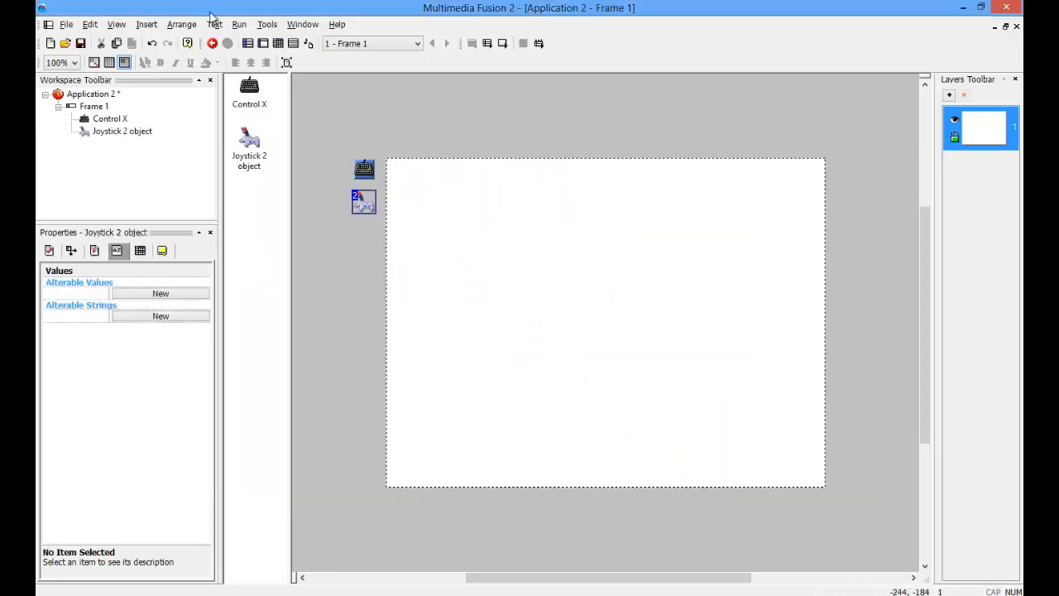
{"action": "mouse_move", "coordinate": [277, 43]}
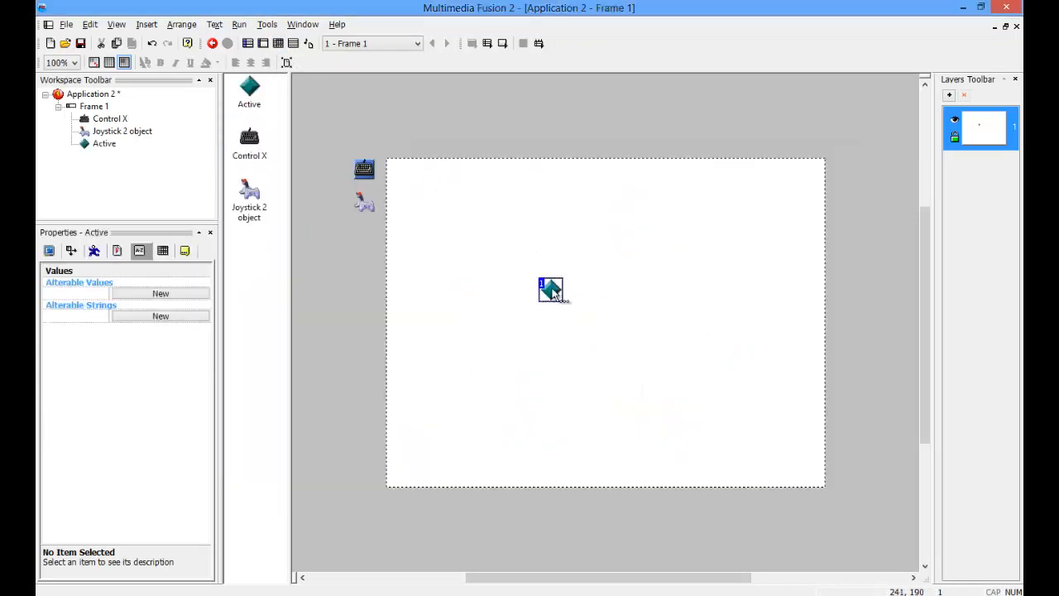
Step: Add a green square Active object and a second Active object with a small drawn dot
{"action": "double_click", "coordinate": [551, 290]}
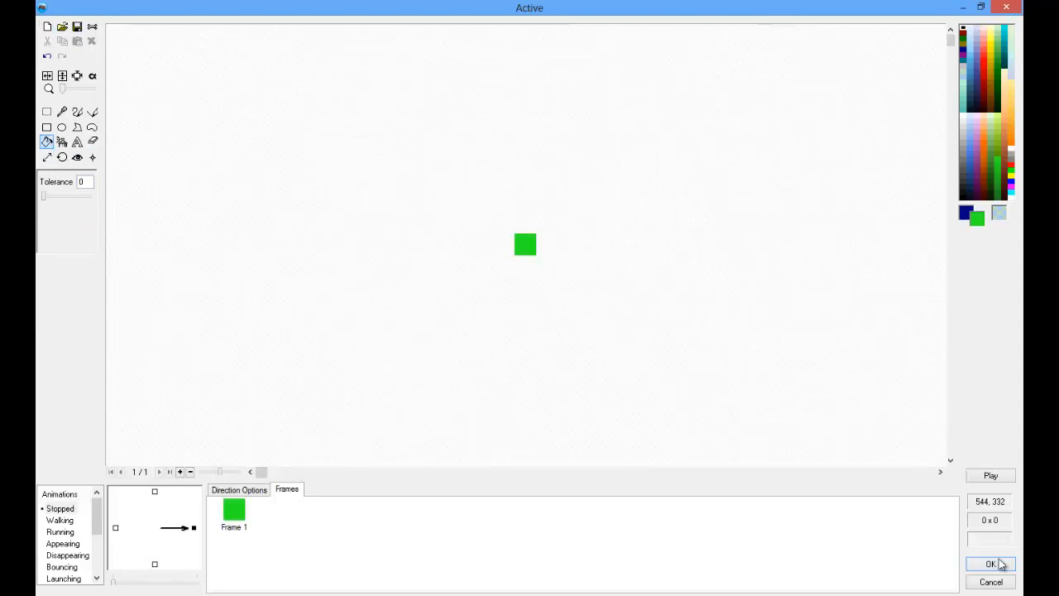
{"action": "left_click", "coordinate": [991, 564]}
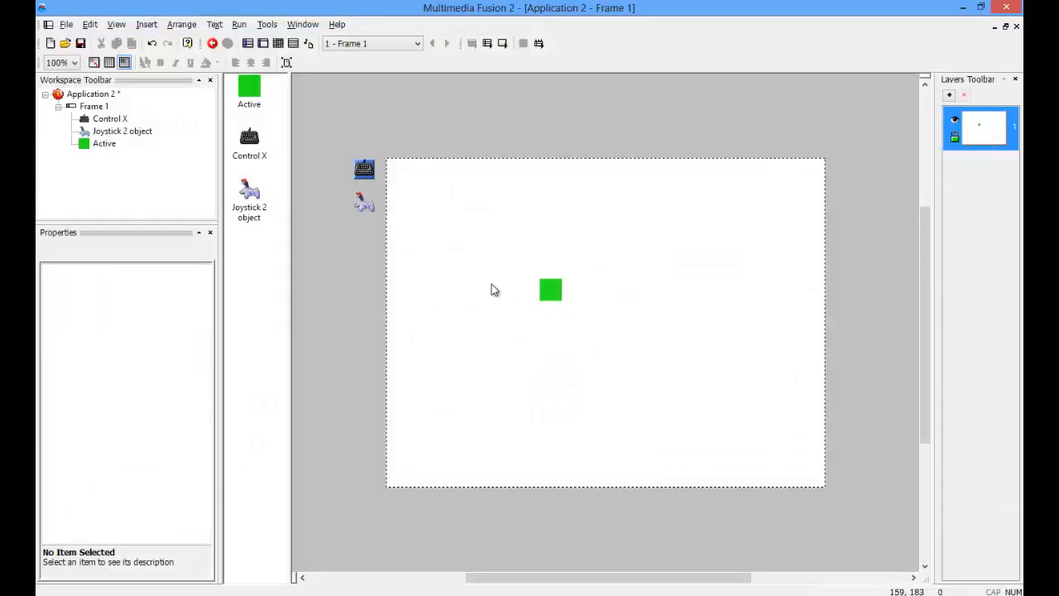
{"action": "mouse_move", "coordinate": [445, 283]}
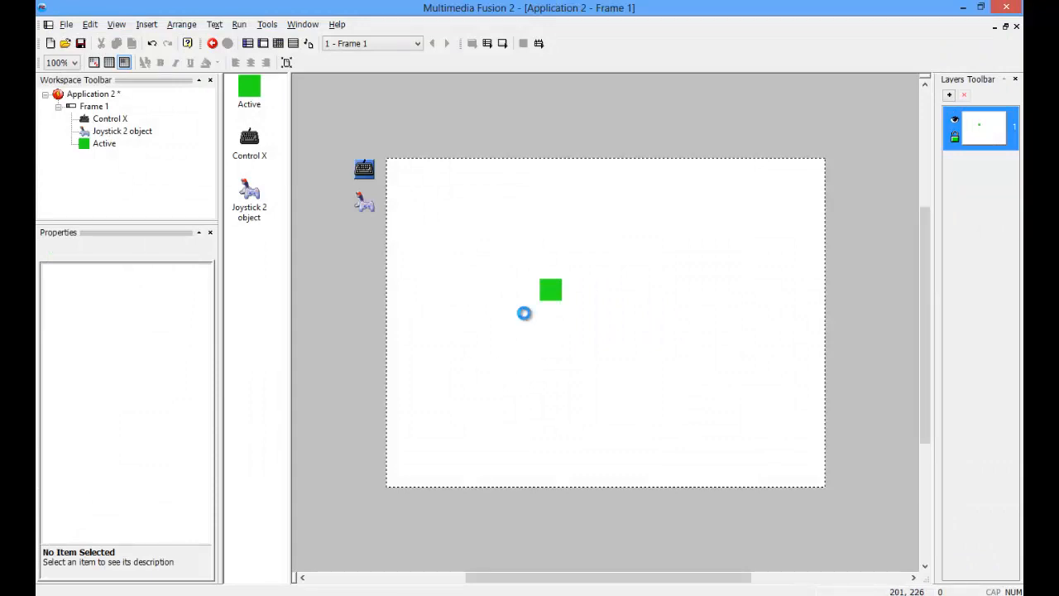
{"action": "mouse_move", "coordinate": [368, 242]}
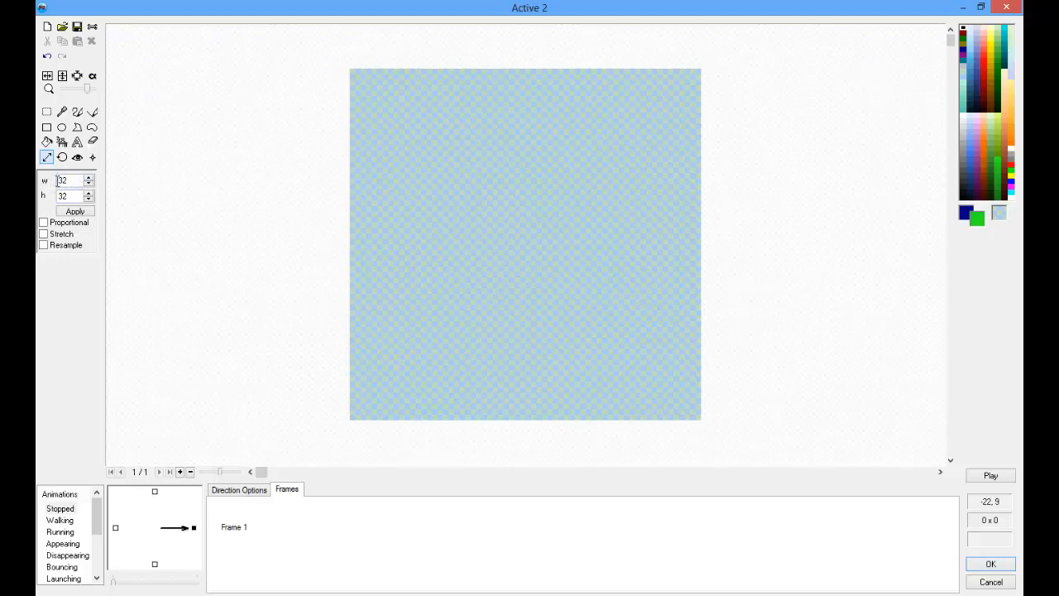
{"action": "type", "text": "7"}
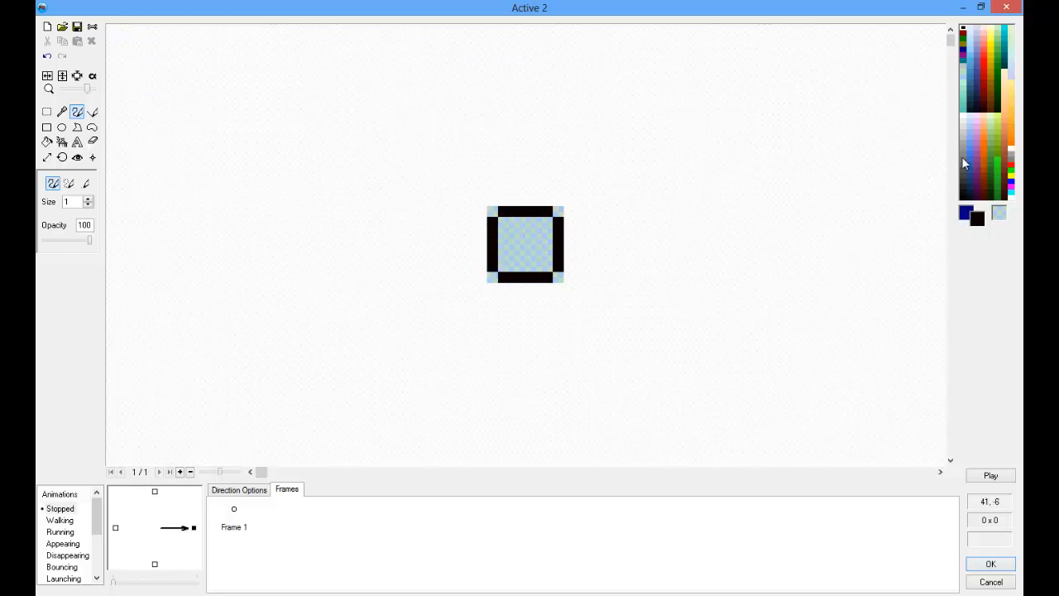
{"action": "left_click", "coordinate": [47, 140]}
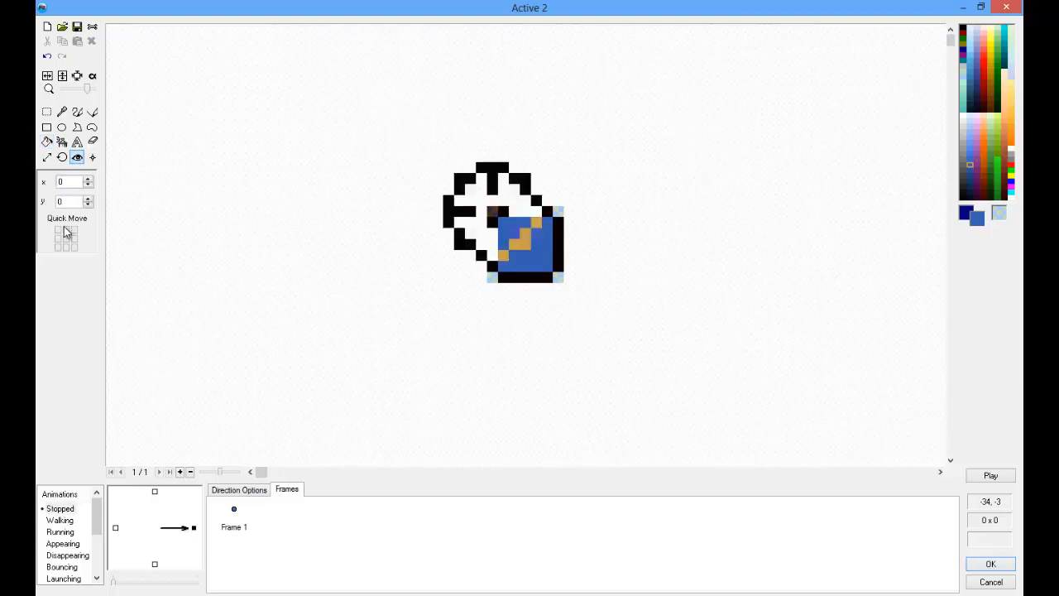
{"action": "left_click", "coordinate": [990, 563]}
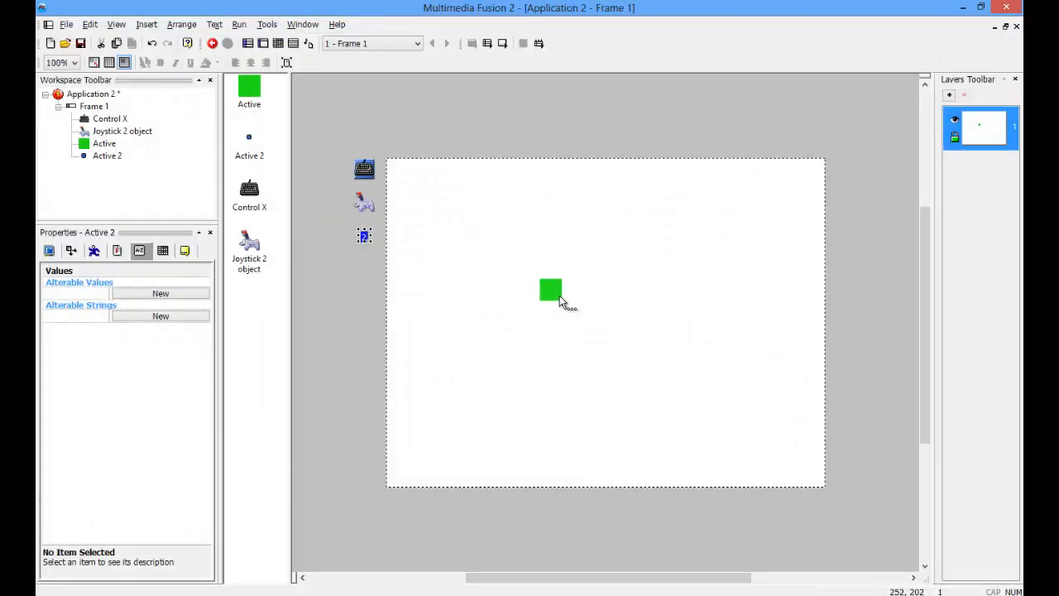
Step: Review the square's image, then name the objects Character and Bullet
{"action": "double_click", "coordinate": [550, 290]}
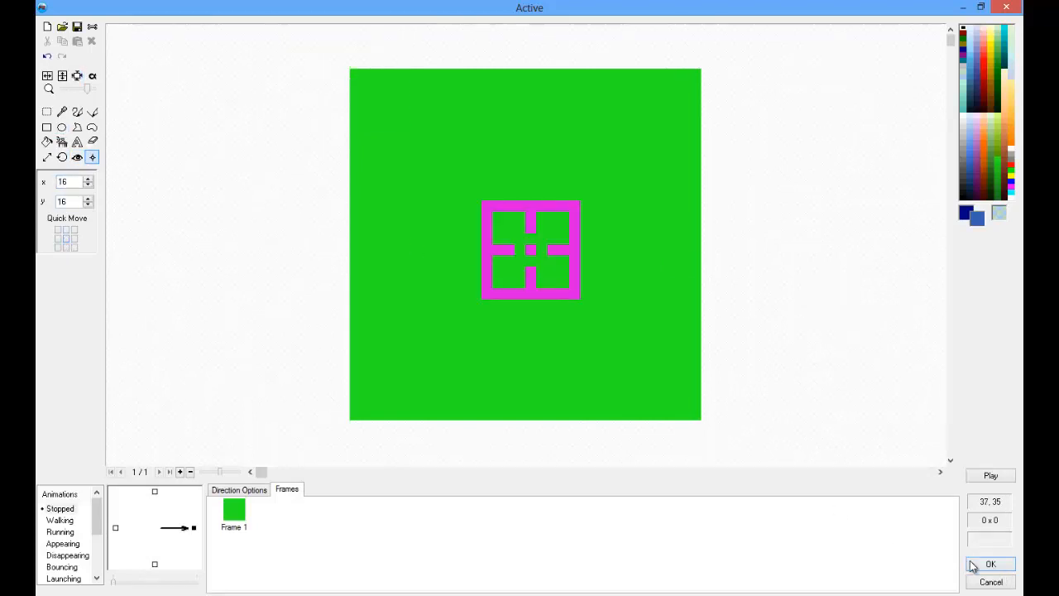
{"action": "left_click", "coordinate": [990, 564]}
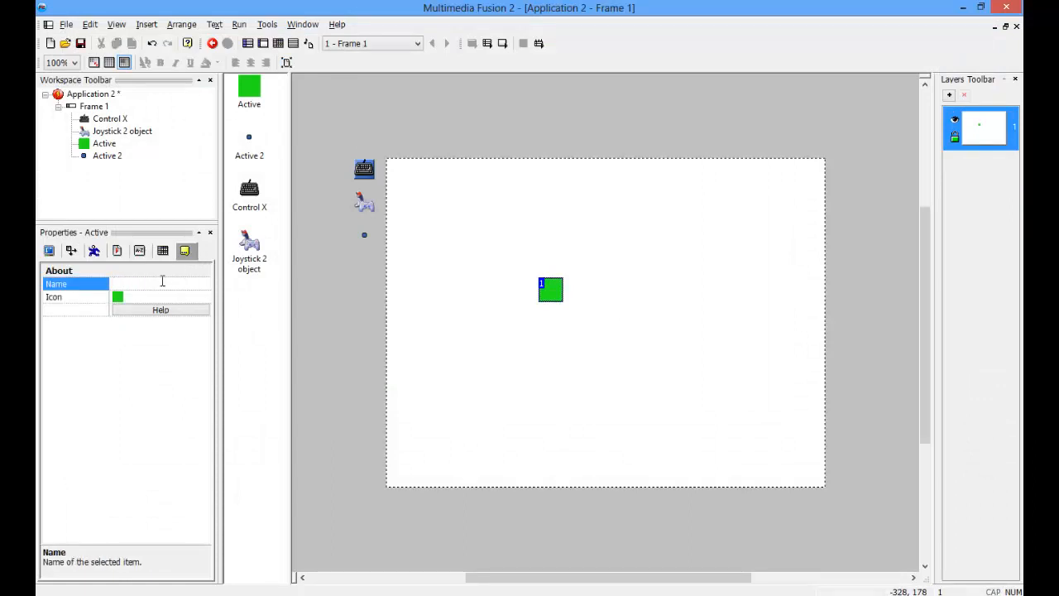
{"action": "type", "text": "Character"}
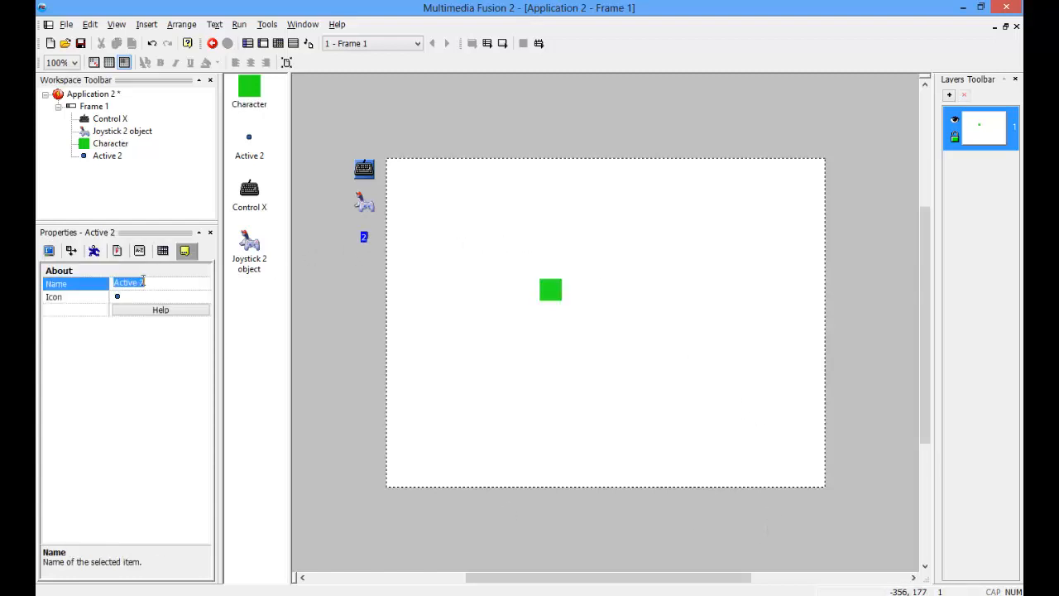
{"action": "type", "text": "Bullet"}
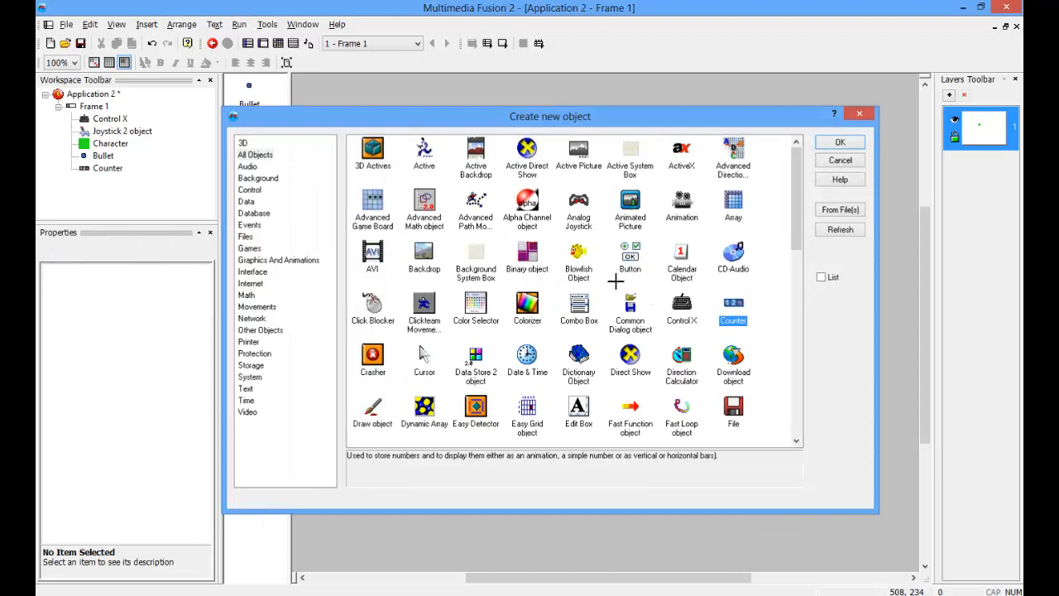
Step: Add counter objects and name them Direction and Button
{"action": "left_click", "coordinate": [839, 142]}
{"action": "type", "text": "D"}
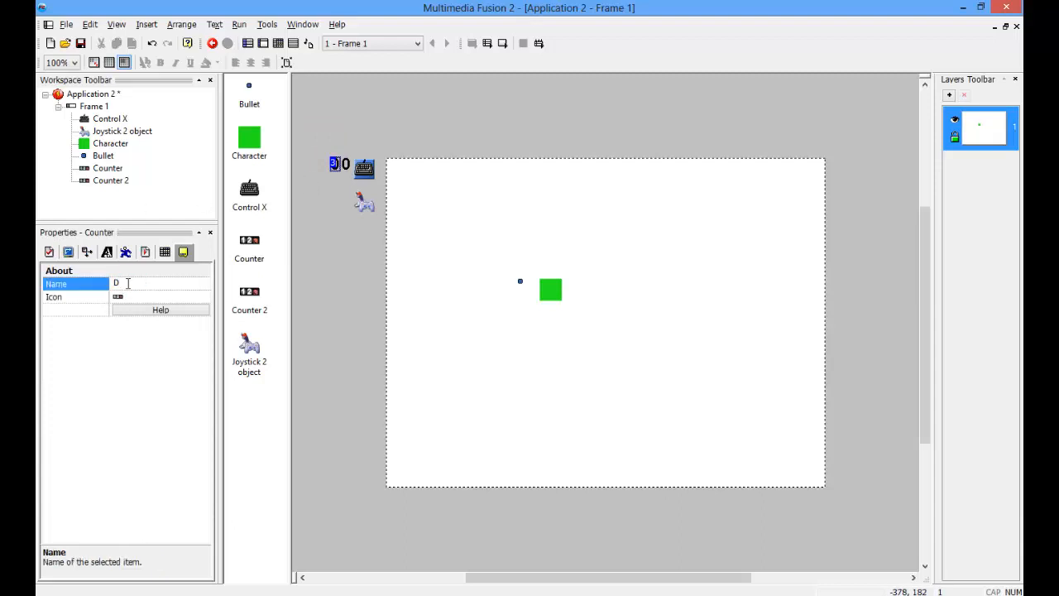
{"action": "type", "text": "irection"}
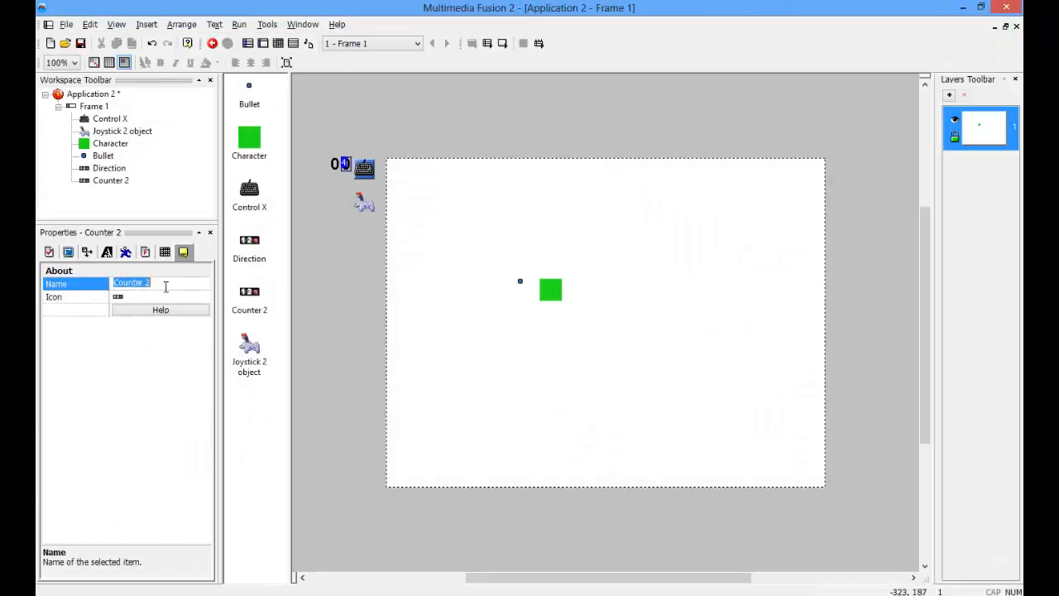
{"action": "type", "text": "Butt"}
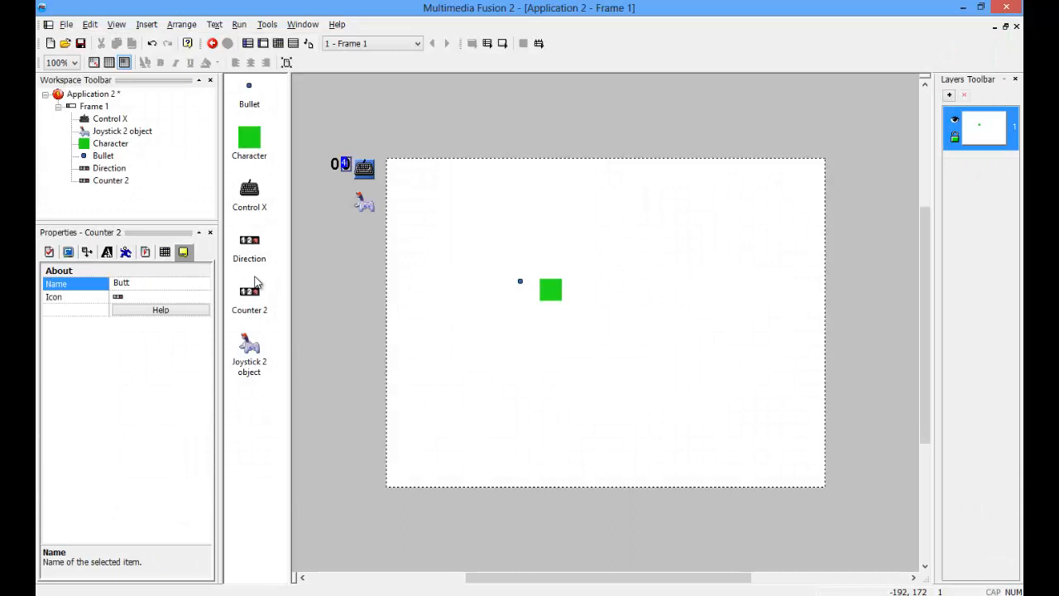
Step: Set the counter's minimum and a maximum value of 8, then deselect it
{"action": "left_click", "coordinate": [68, 252]}
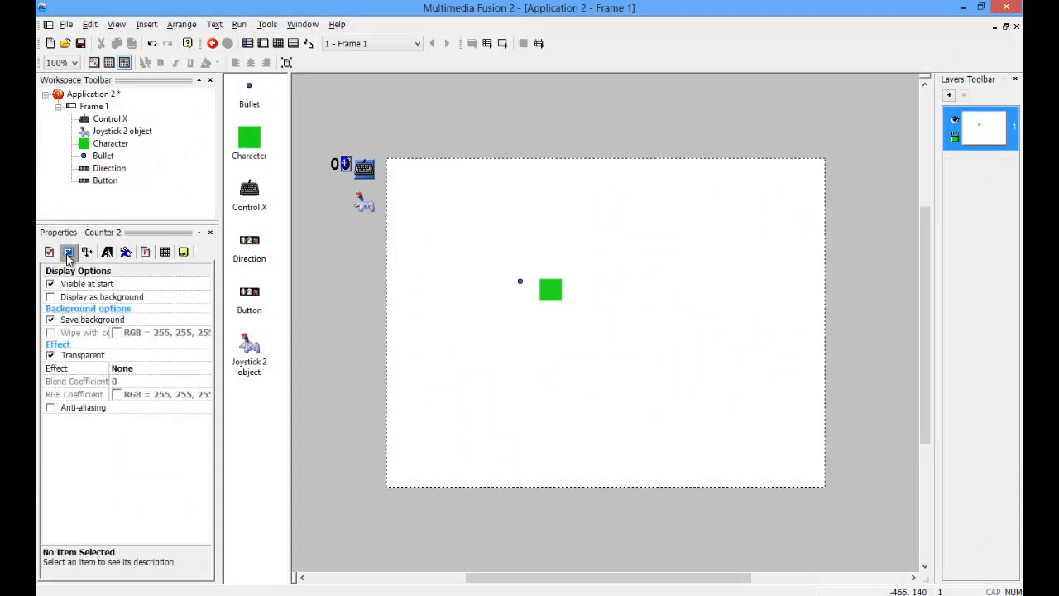
{"action": "left_click", "coordinate": [67, 251]}
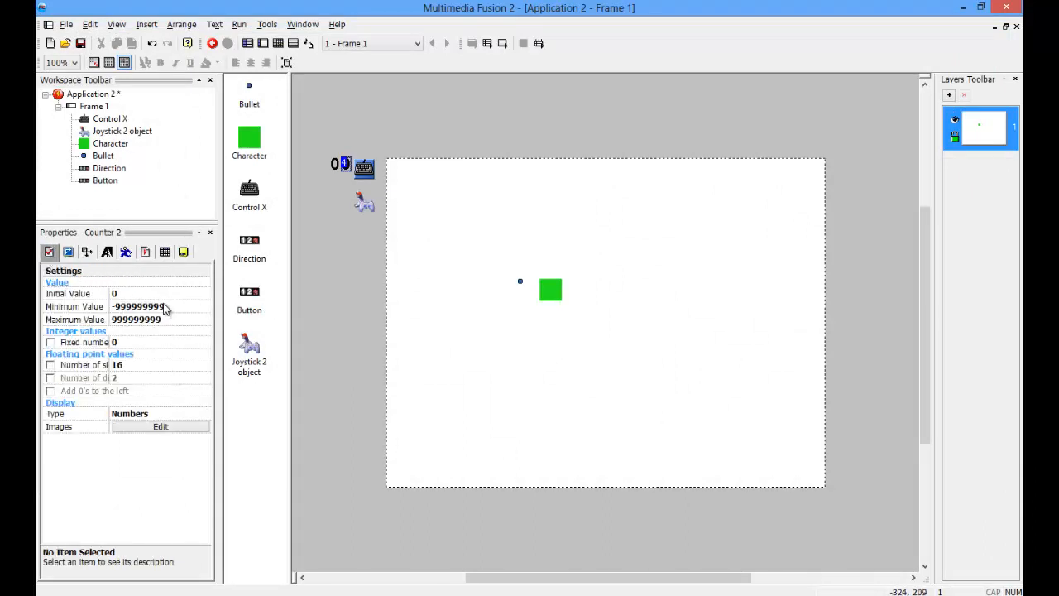
{"action": "left_click", "coordinate": [136, 305]}
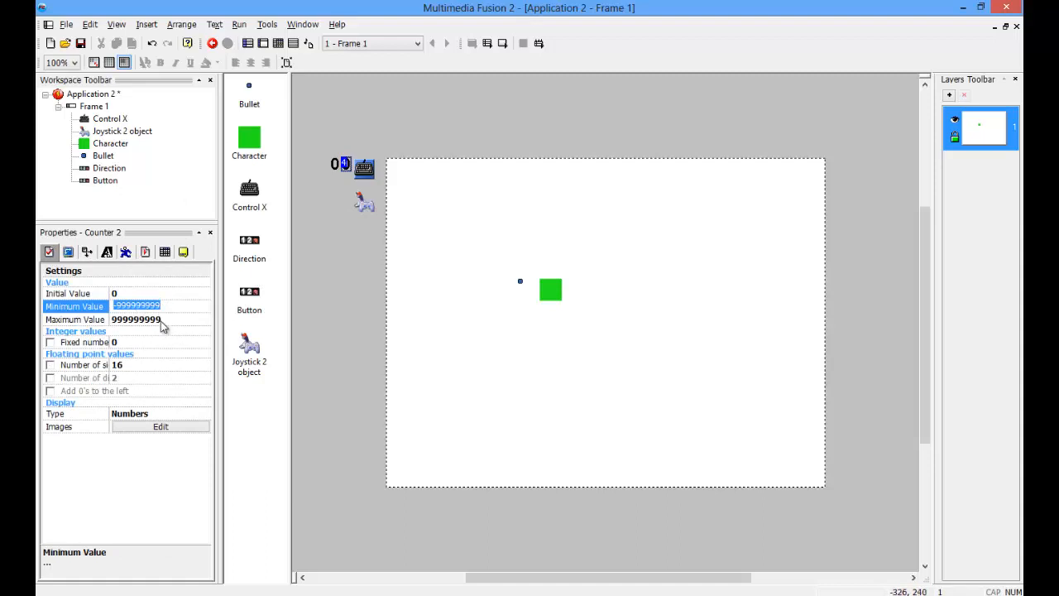
{"action": "left_click", "coordinate": [137, 319]}
{"action": "type", "text": "0"}
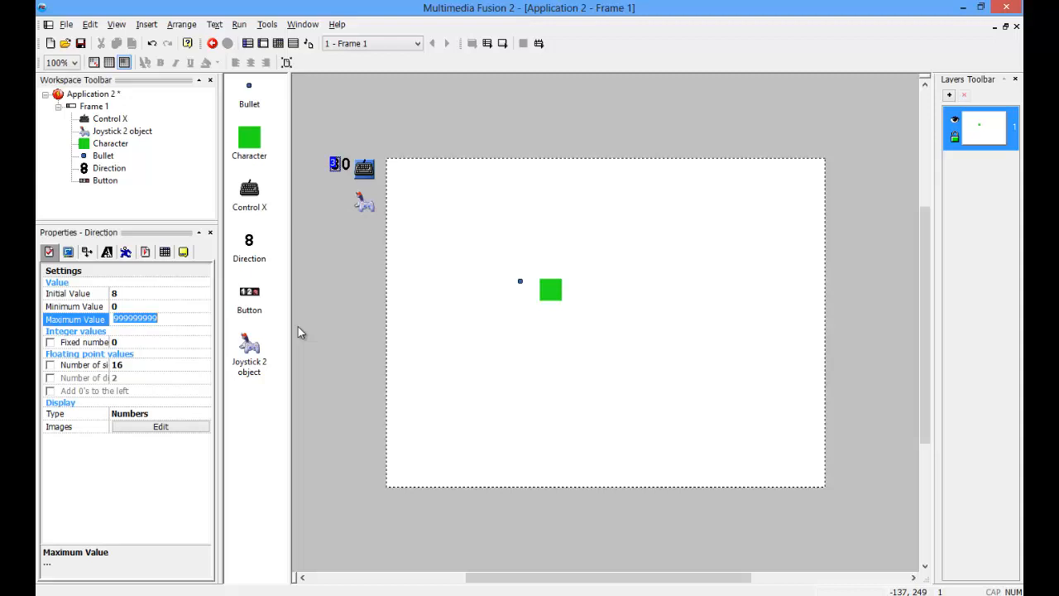
{"action": "type", "text": "8"}
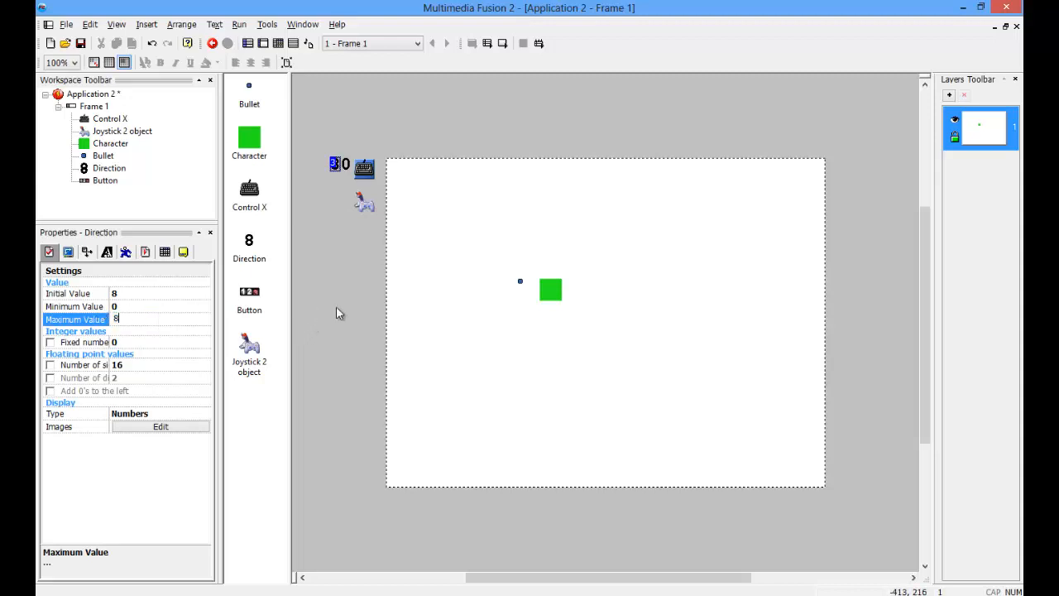
{"action": "left_click", "coordinate": [496, 351]}
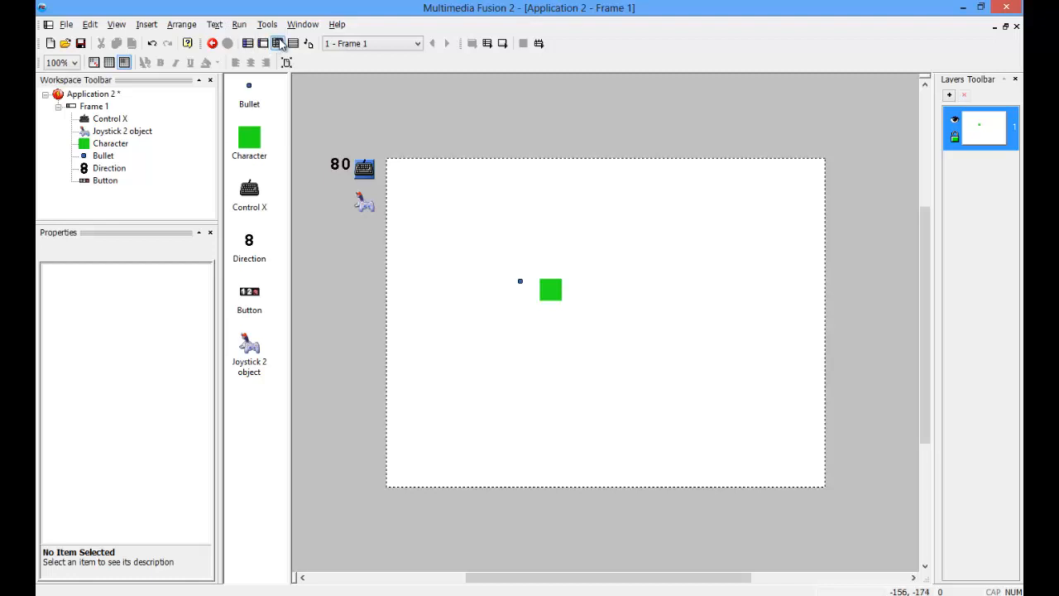
{"action": "mouse_move", "coordinate": [278, 43]}
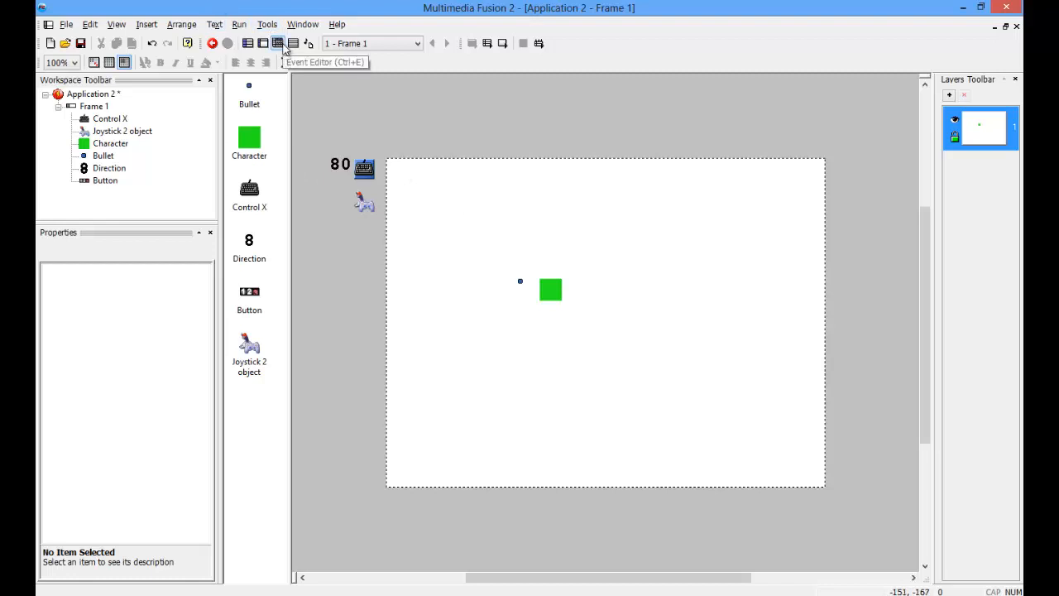
Step: Open the Event Editor and insert an event group titled 'Movment'
{"action": "left_click", "coordinate": [278, 43]}
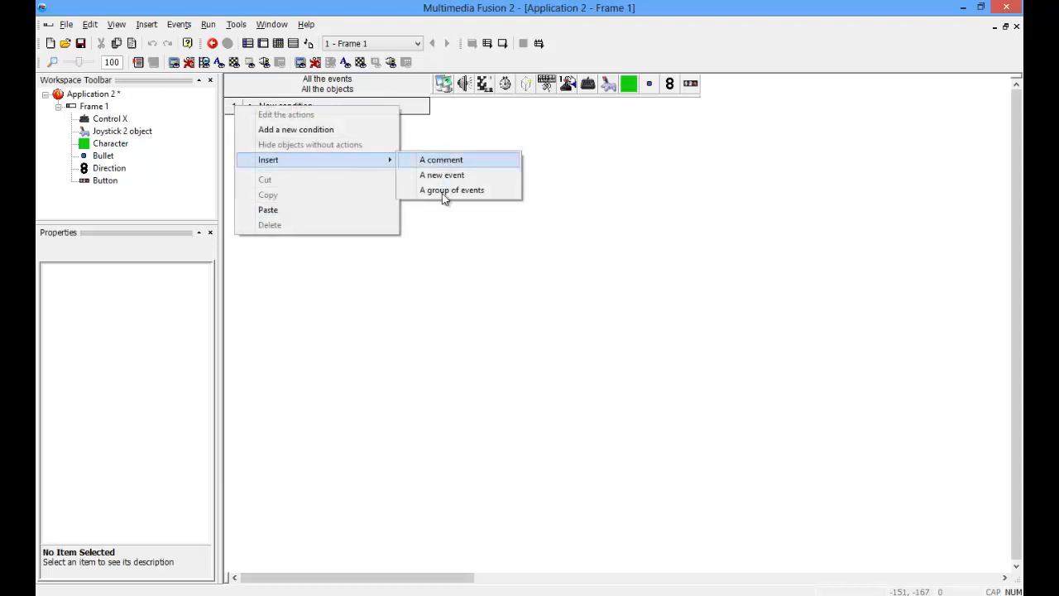
{"action": "left_click", "coordinate": [451, 189]}
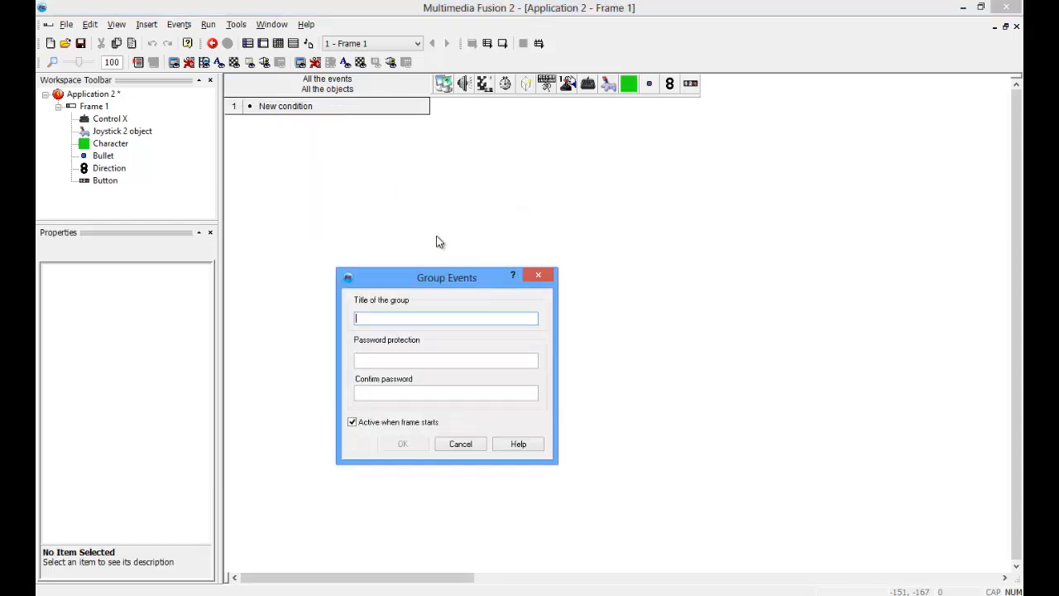
{"action": "type", "text": "Movment"}
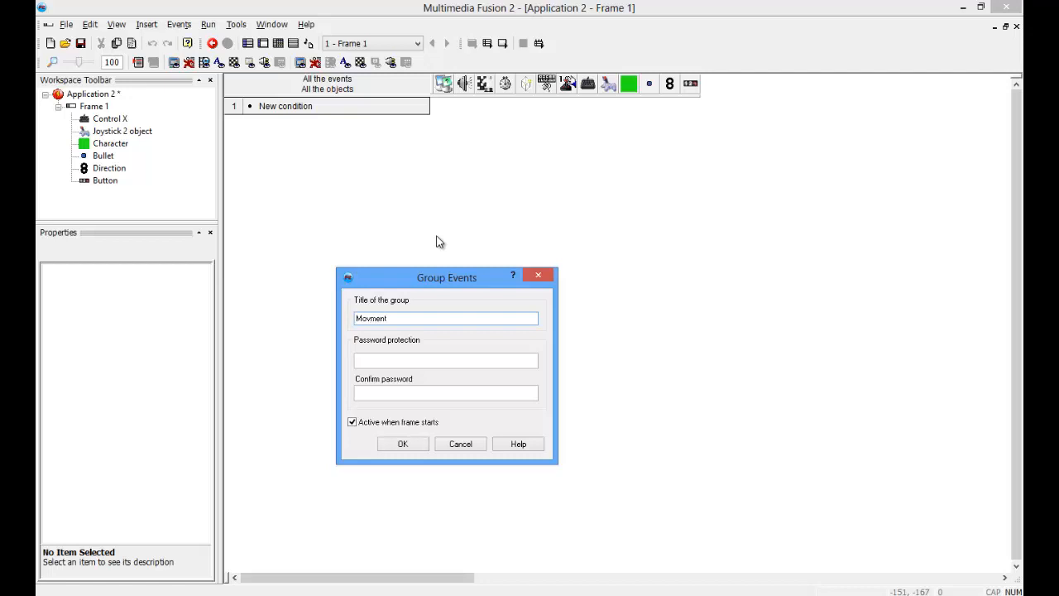
{"action": "left_click", "coordinate": [402, 443]}
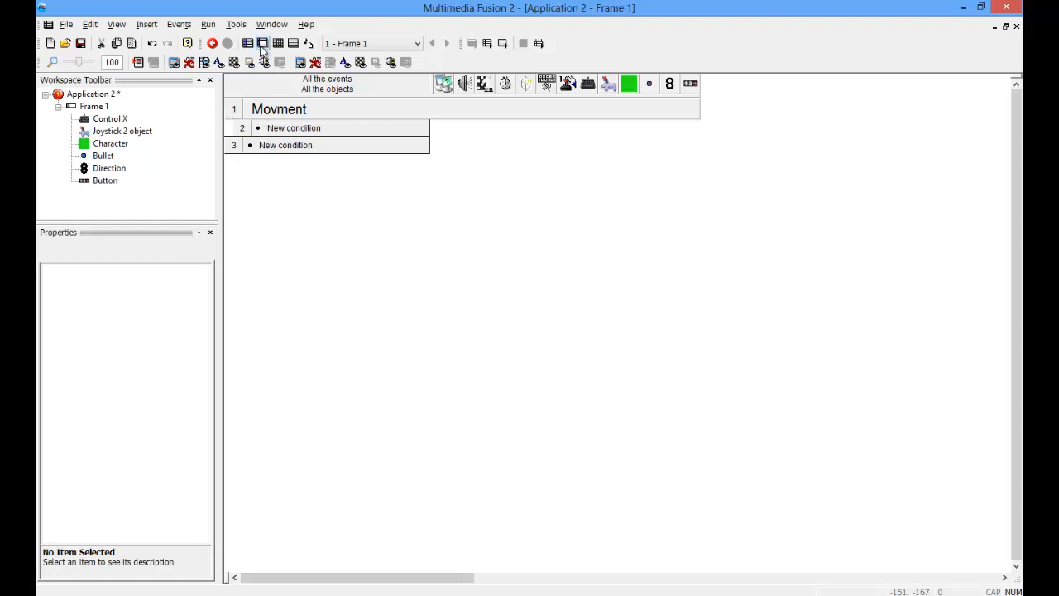
Step: Create the first event comparing the Direction counter to 0
{"action": "left_click", "coordinate": [263, 43]}
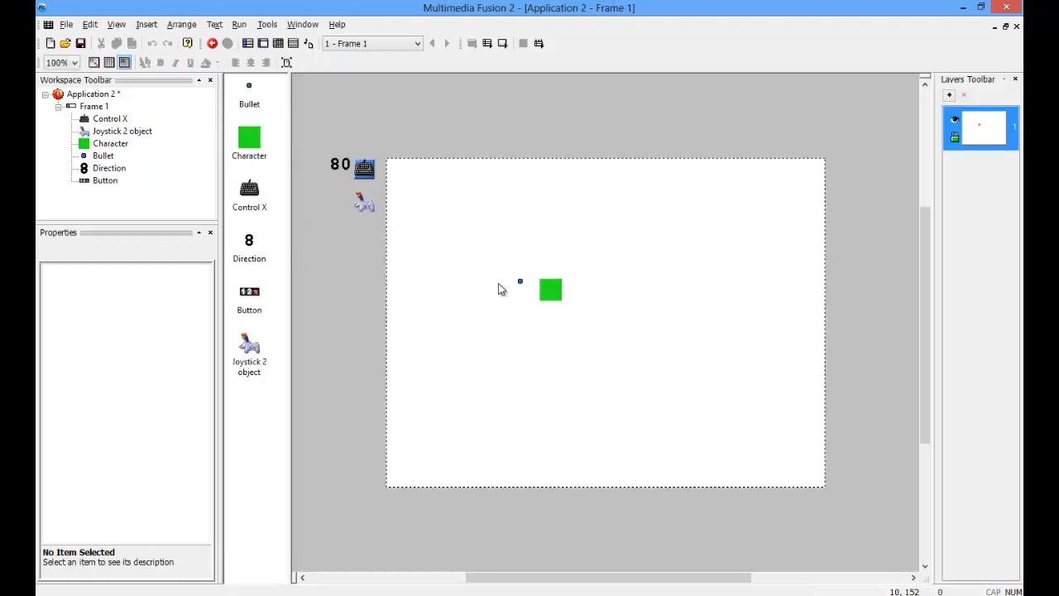
{"action": "mouse_move", "coordinate": [278, 43]}
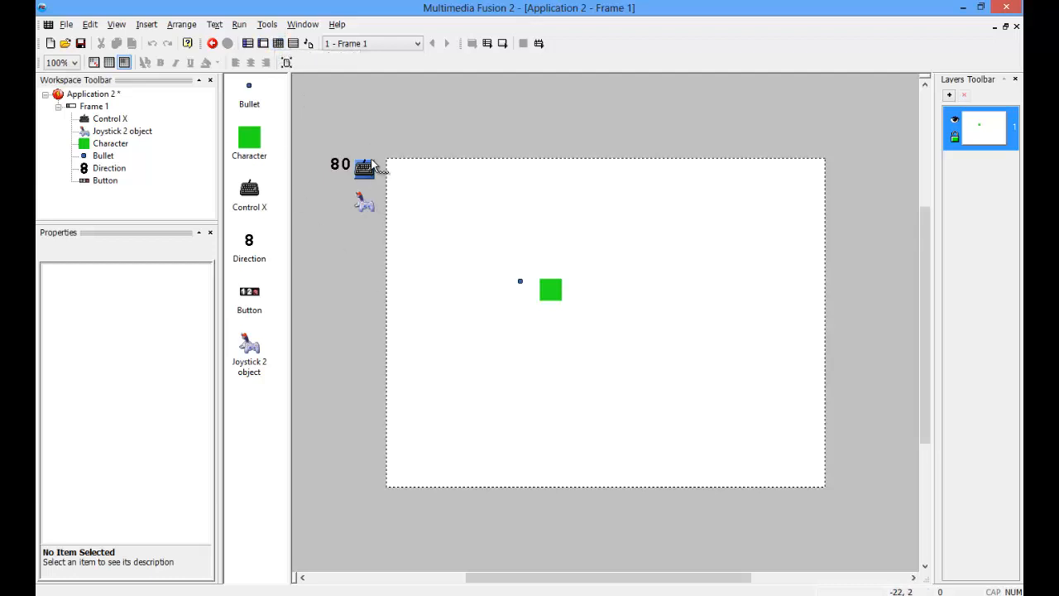
{"action": "mouse_move", "coordinate": [310, 95]}
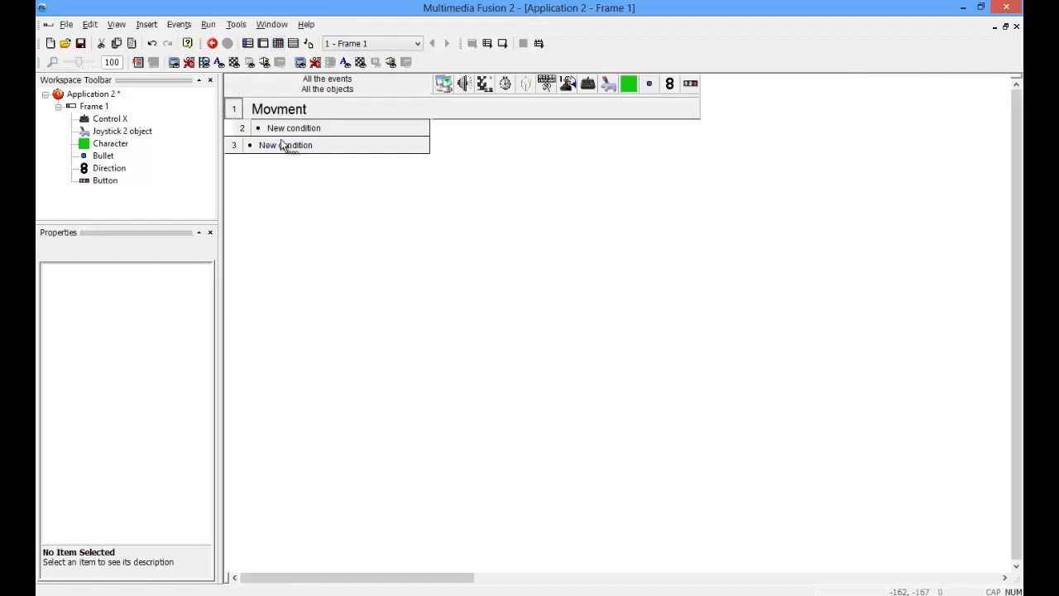
{"action": "double_click", "coordinate": [285, 144]}
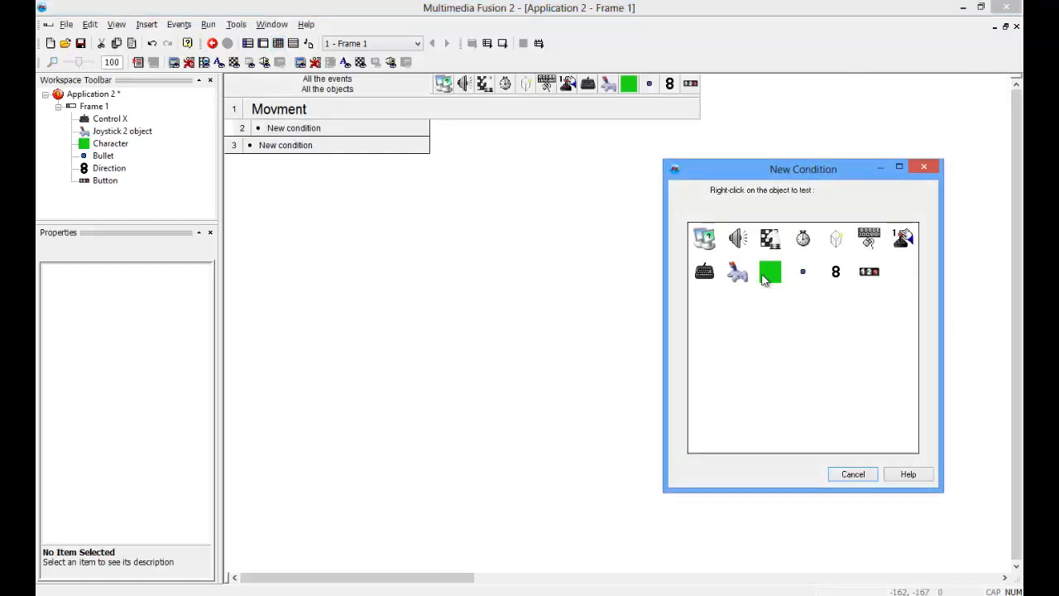
{"action": "mouse_move", "coordinate": [770, 271]}
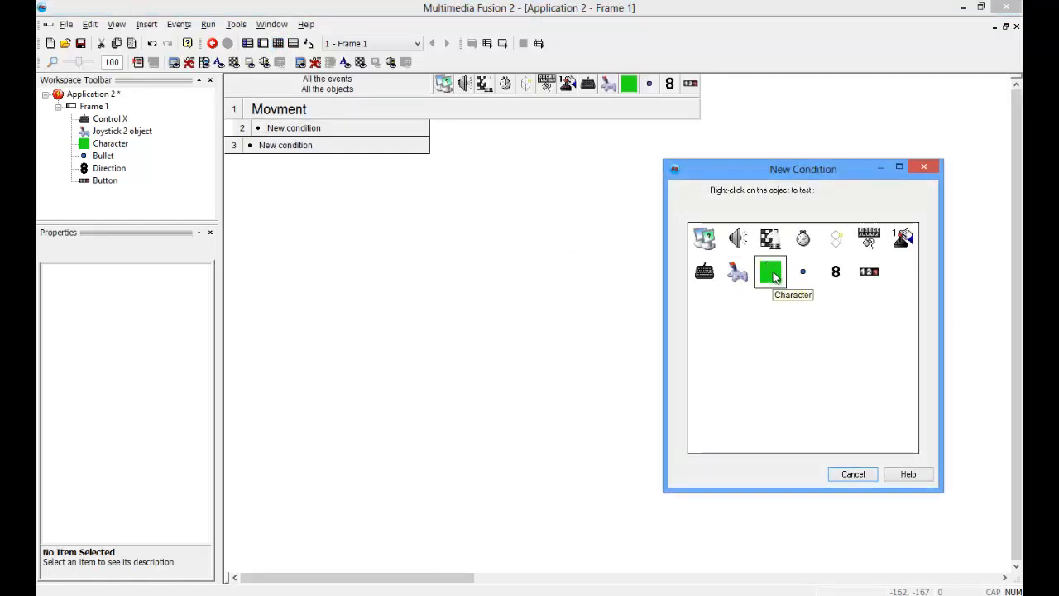
{"action": "mouse_move", "coordinate": [835, 271]}
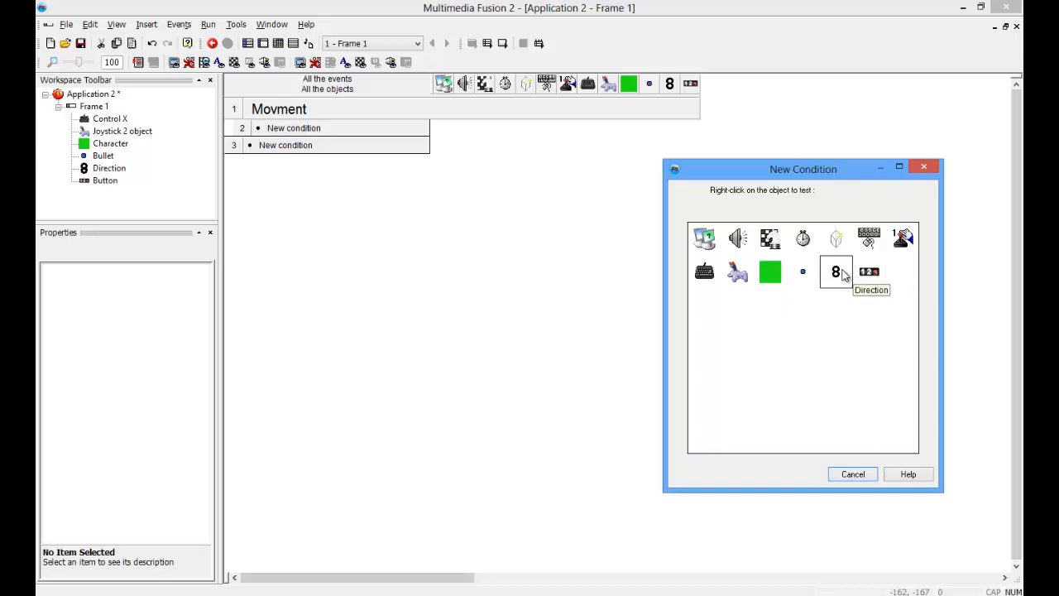
{"action": "right_click", "coordinate": [835, 272]}
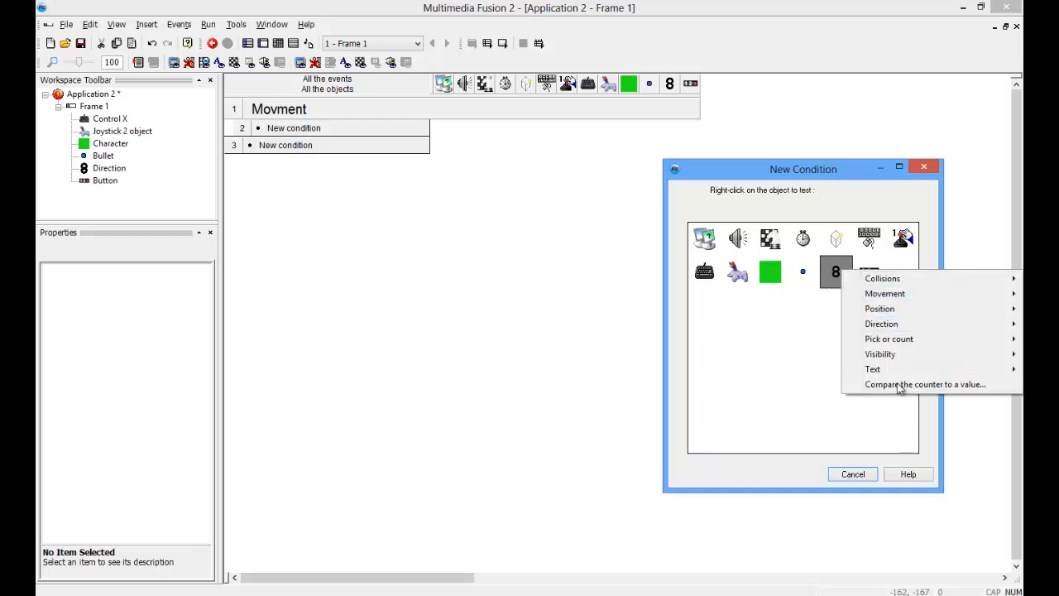
{"action": "left_click", "coordinate": [925, 384]}
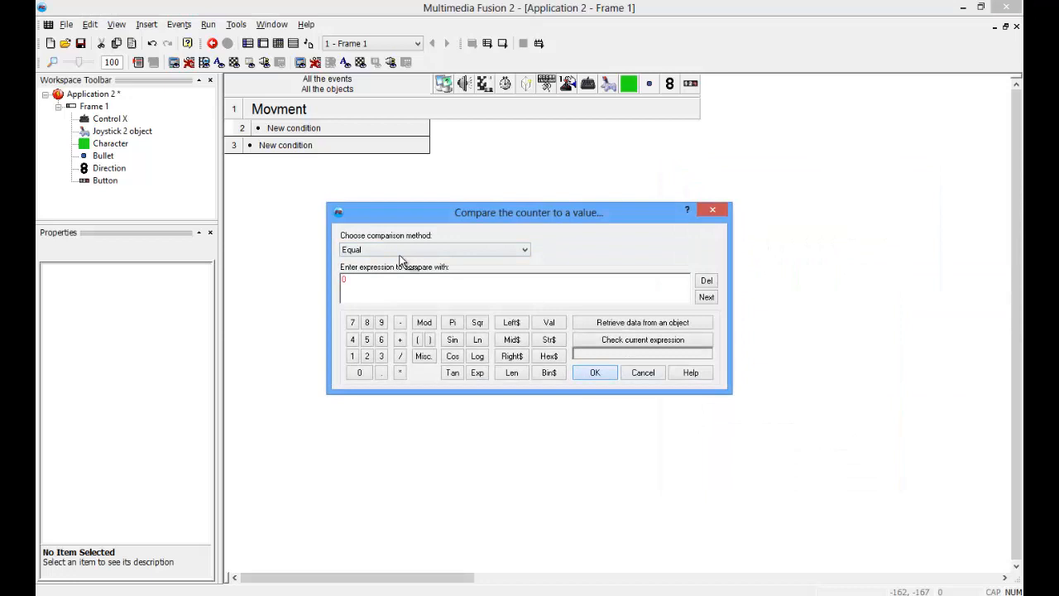
{"action": "left_click", "coordinate": [594, 372]}
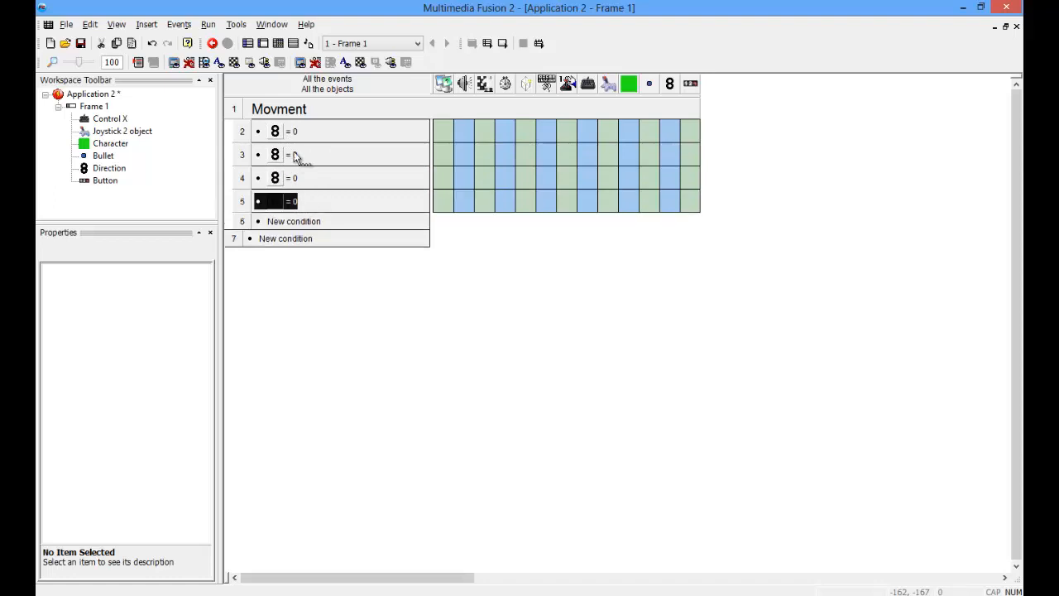
Step: Add the remaining events comparing Direction to 2, 4 and 6
{"action": "double_click", "coordinate": [274, 155]}
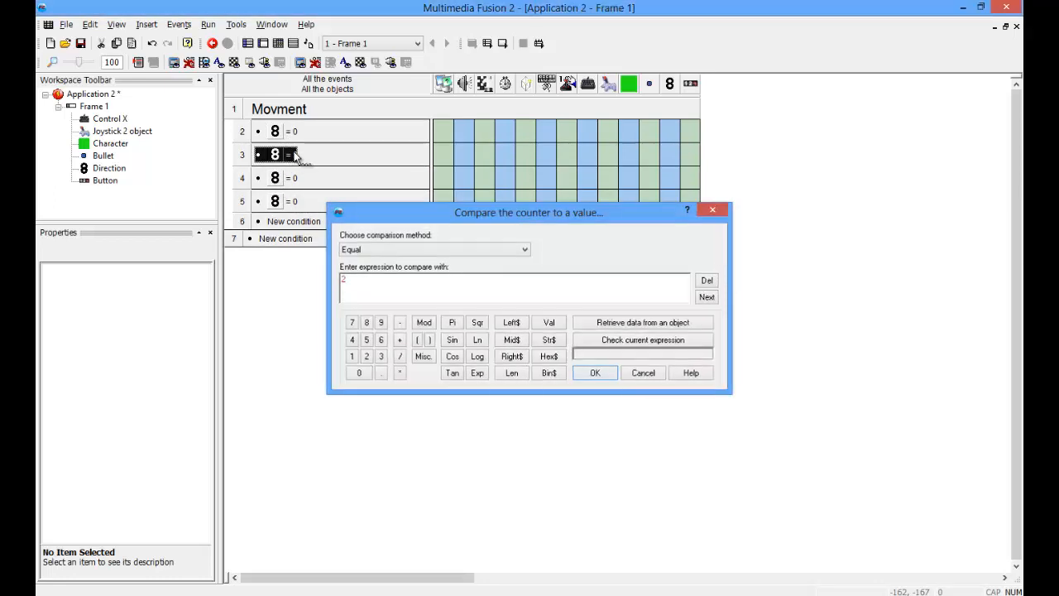
{"action": "left_click", "coordinate": [594, 373]}
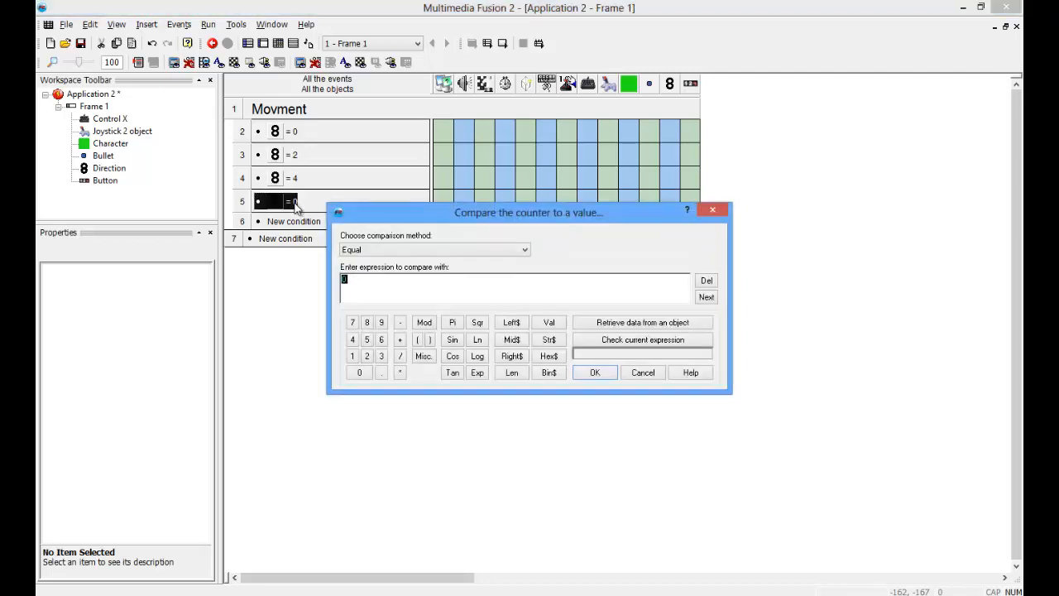
{"action": "left_click", "coordinate": [594, 372]}
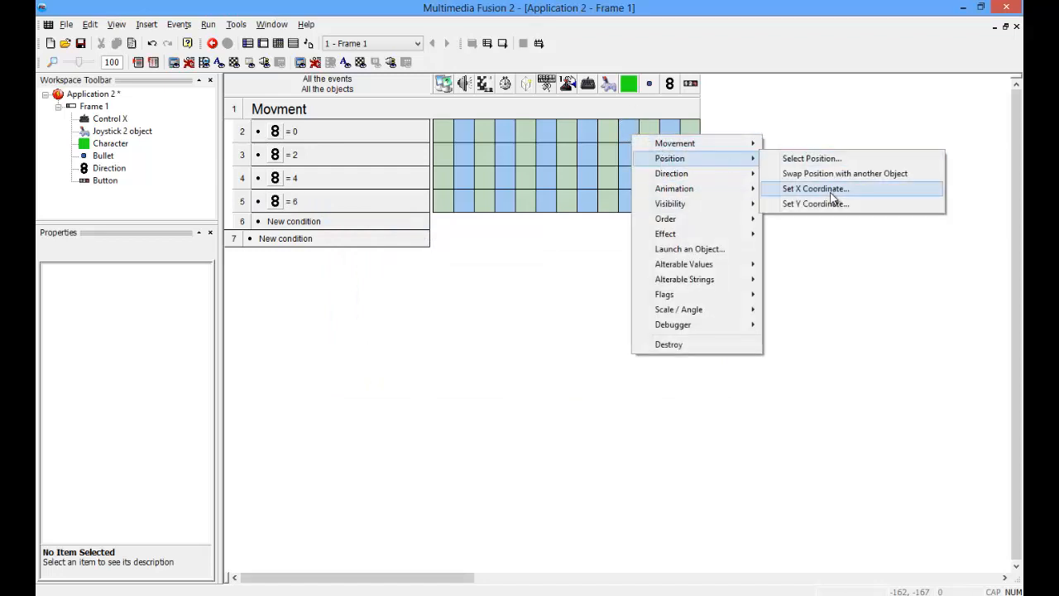
Step: Make the Direction = 0 event move the Character 3 pixels right via its X coordinate
{"action": "left_click", "coordinate": [815, 189]}
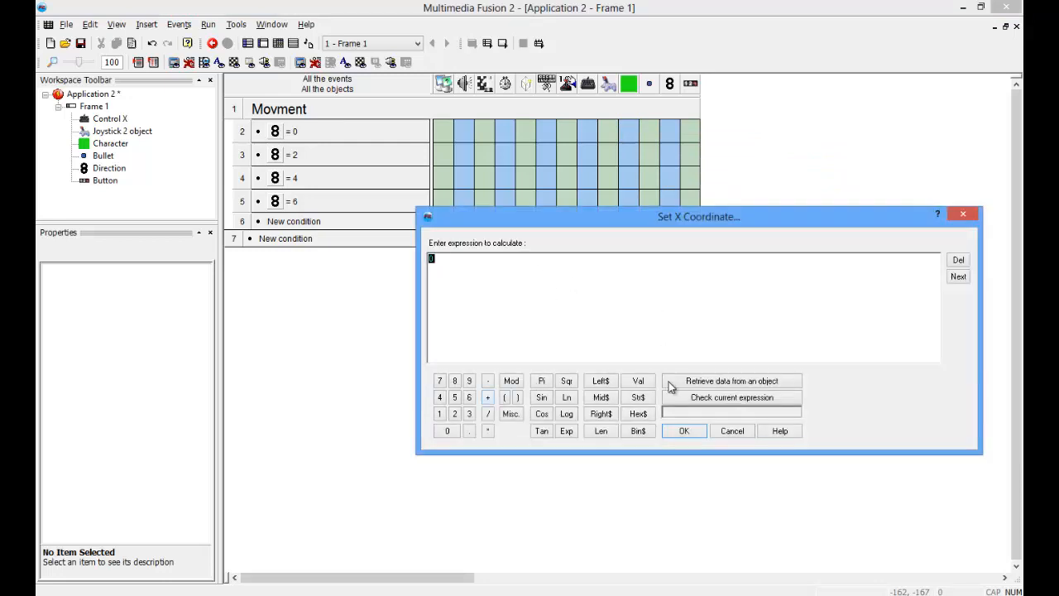
{"action": "left_click", "coordinate": [730, 381]}
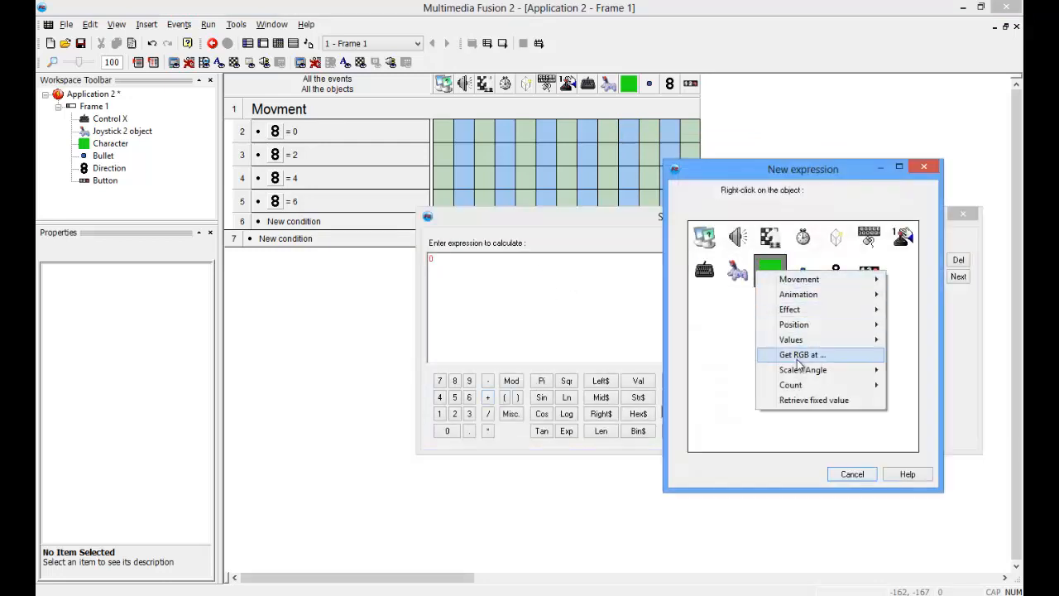
{"action": "mouse_move", "coordinate": [813, 399]}
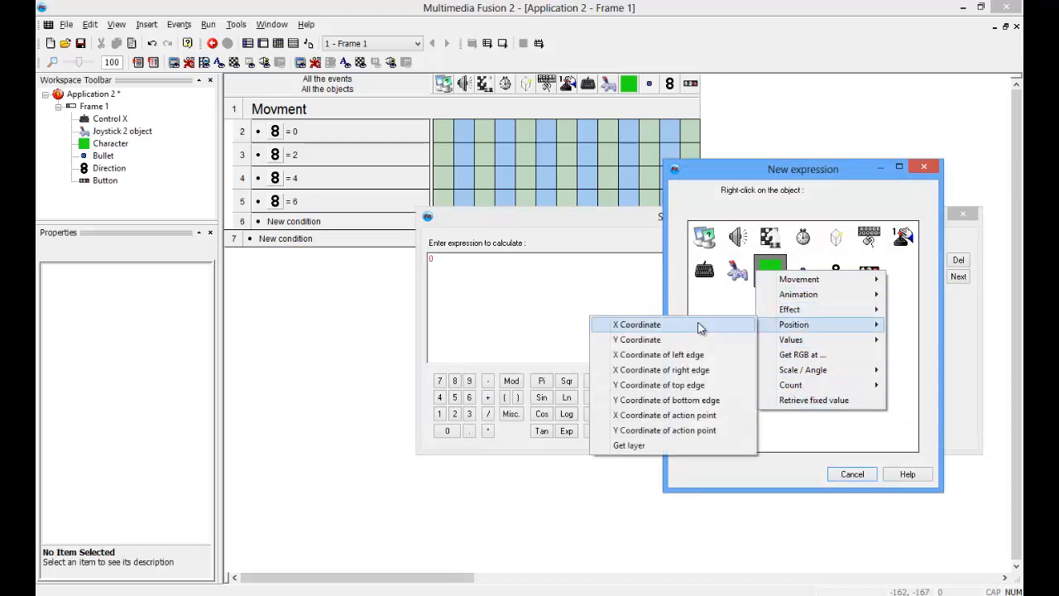
{"action": "left_click", "coordinate": [637, 323]}
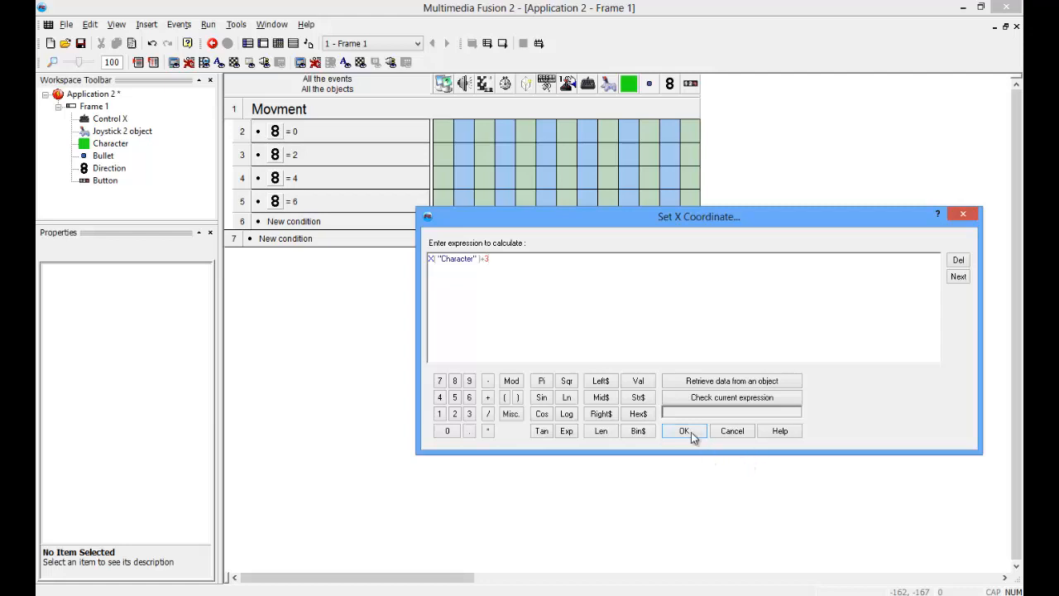
{"action": "left_click", "coordinate": [684, 430]}
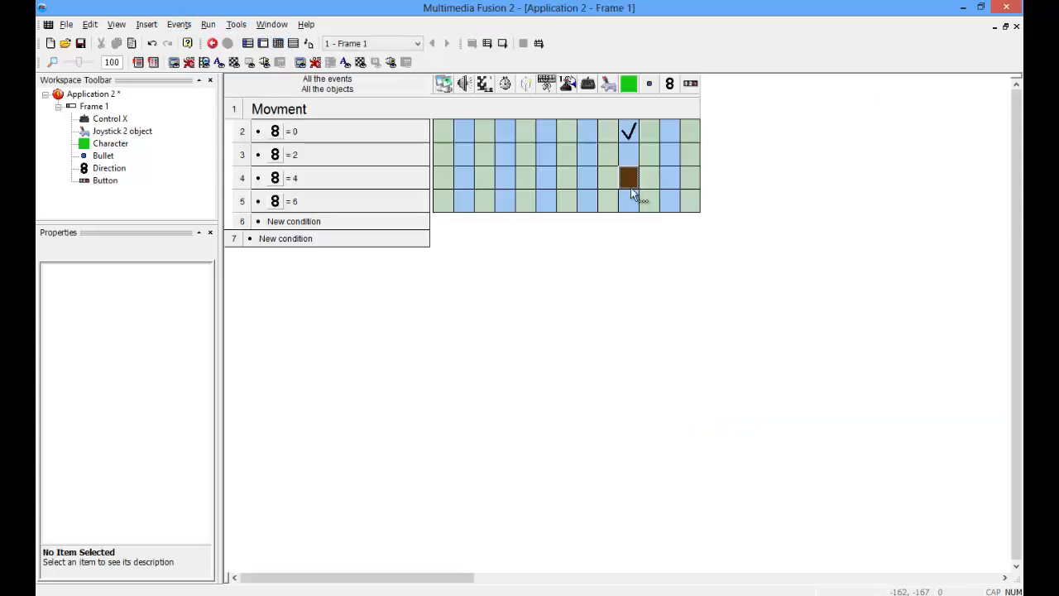
Step: Add a Character X-position action to the Direction = 4 event
{"action": "right_click", "coordinate": [628, 177]}
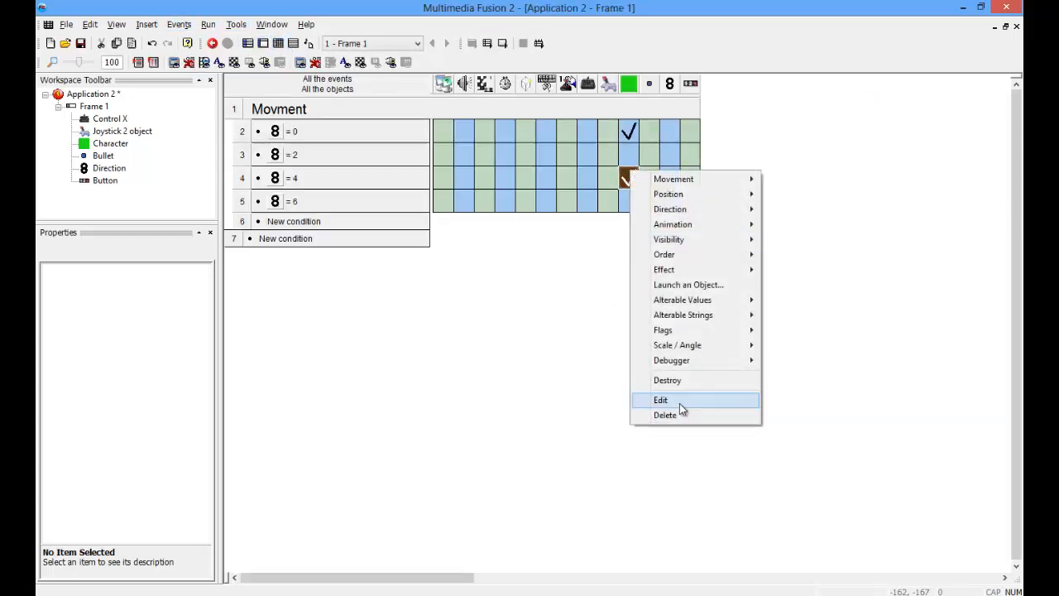
{"action": "left_click", "coordinate": [660, 400]}
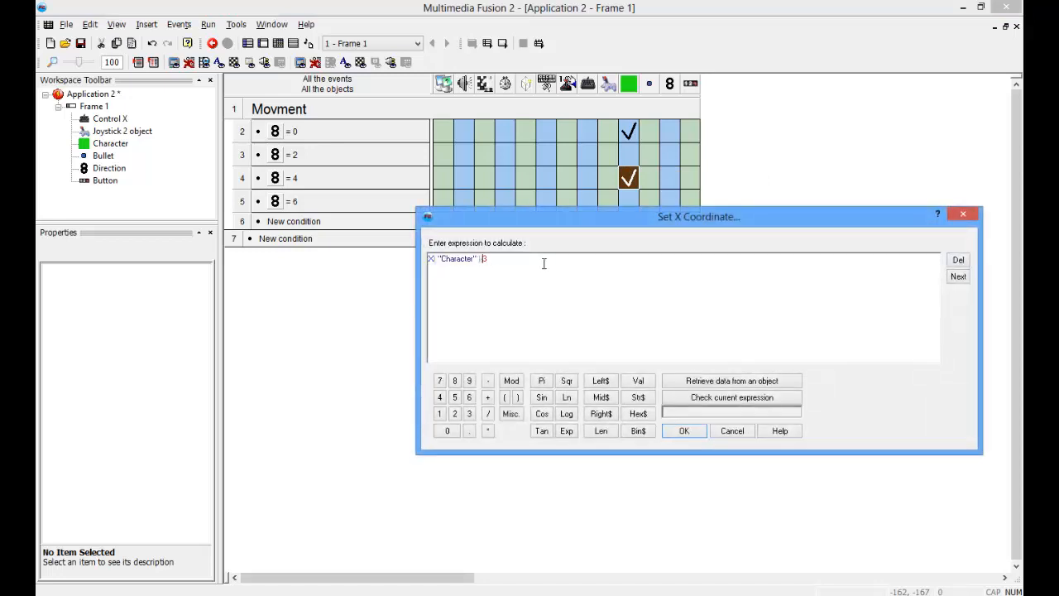
{"action": "left_click", "coordinate": [684, 430]}
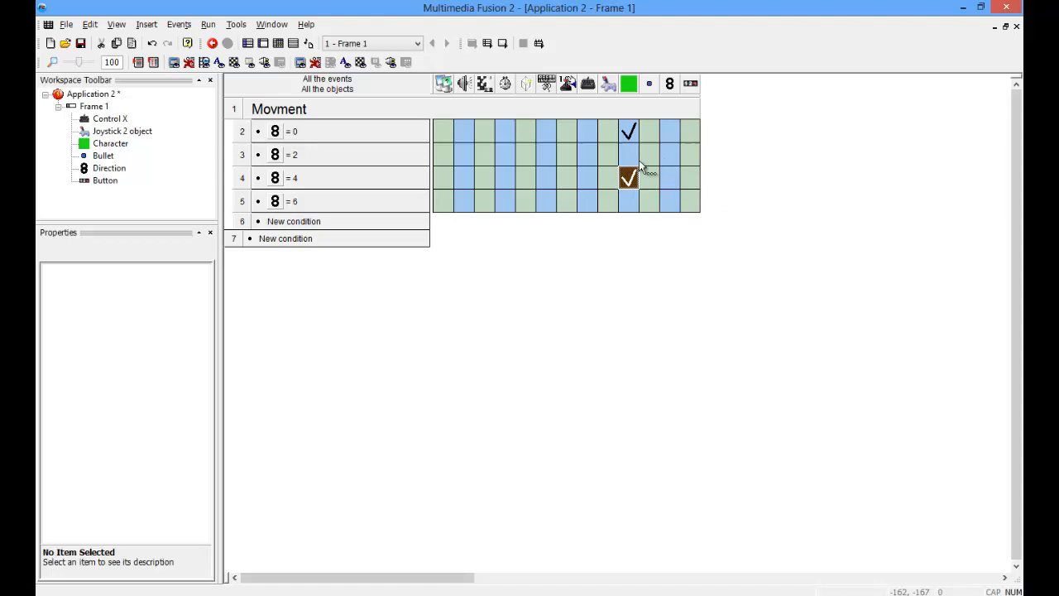
Step: Set Character Y-coordinate actions from Y("Character") in the Direction = 2 and 6 events
{"action": "right_click", "coordinate": [628, 177]}
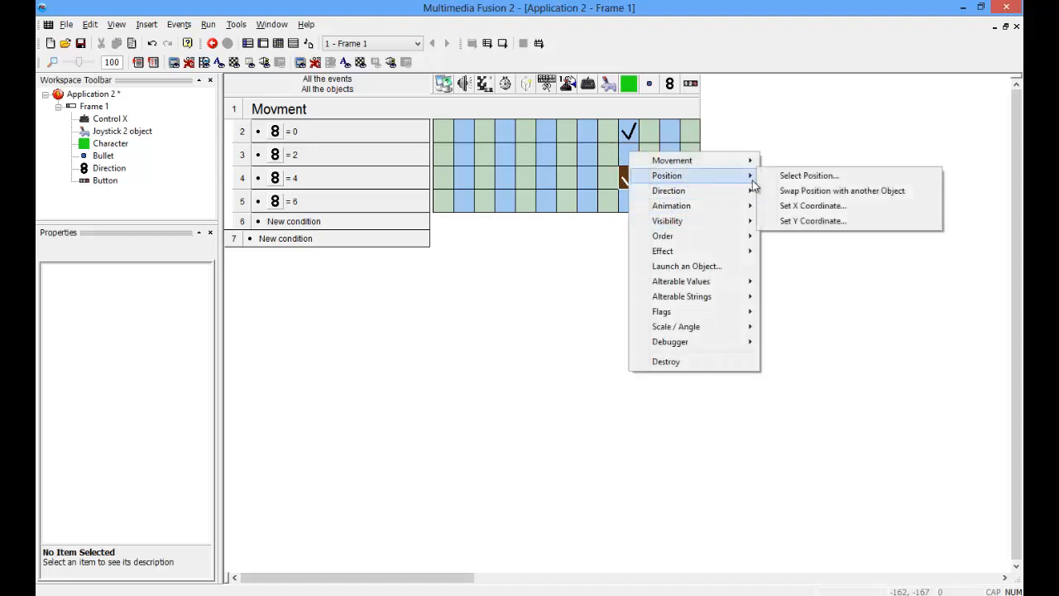
{"action": "left_click", "coordinate": [812, 221]}
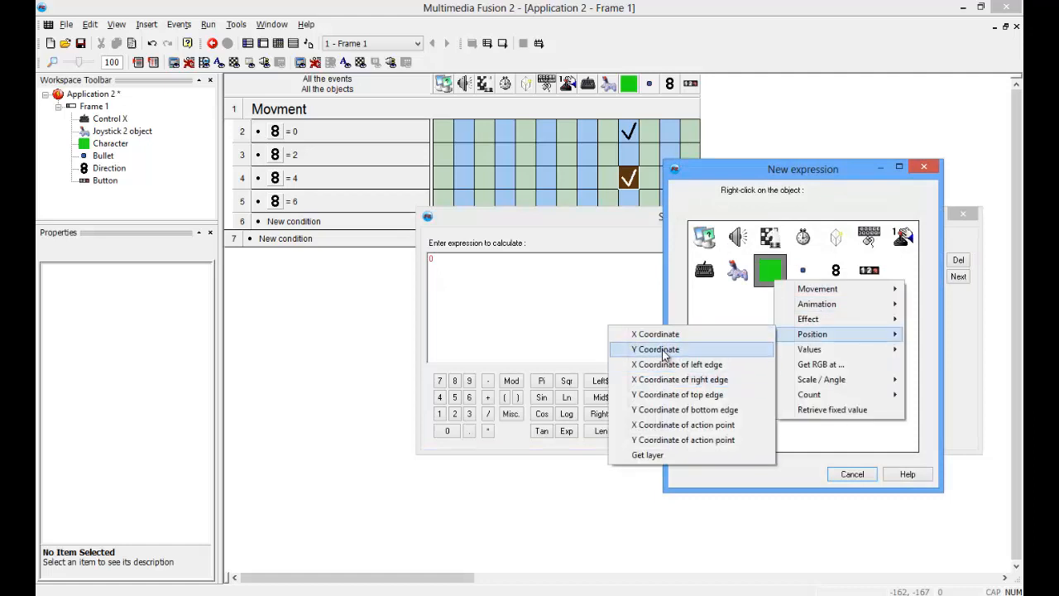
{"action": "left_click", "coordinate": [655, 349]}
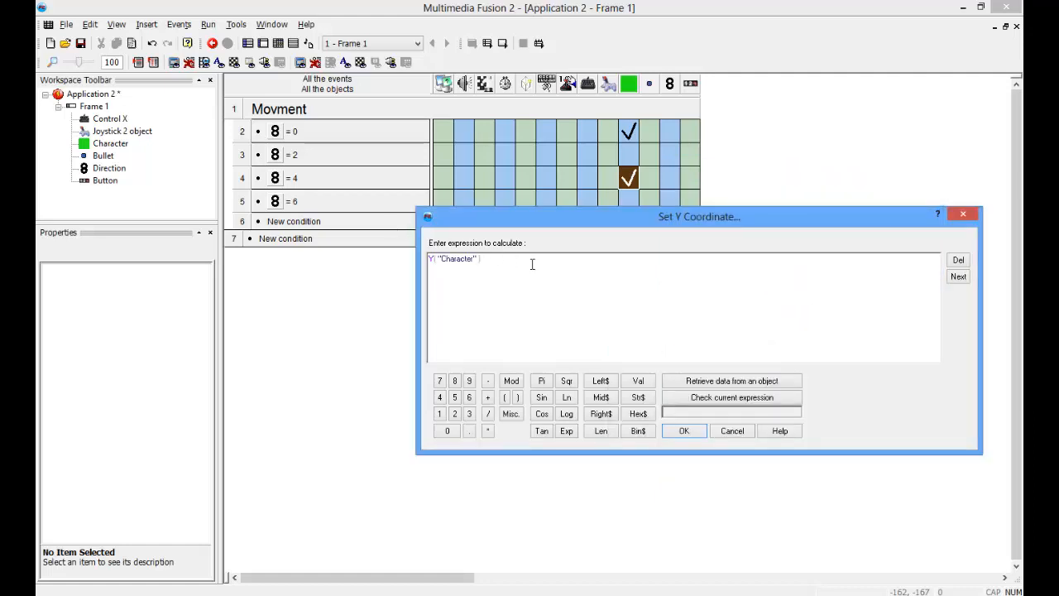
{"action": "type", "text": "2"}
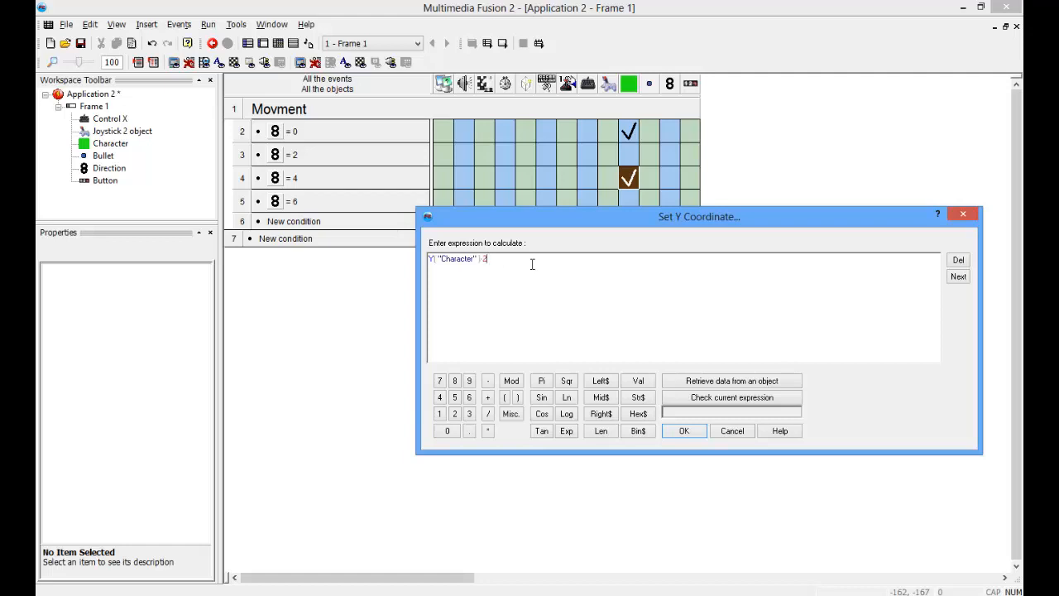
{"action": "left_click", "coordinate": [683, 430]}
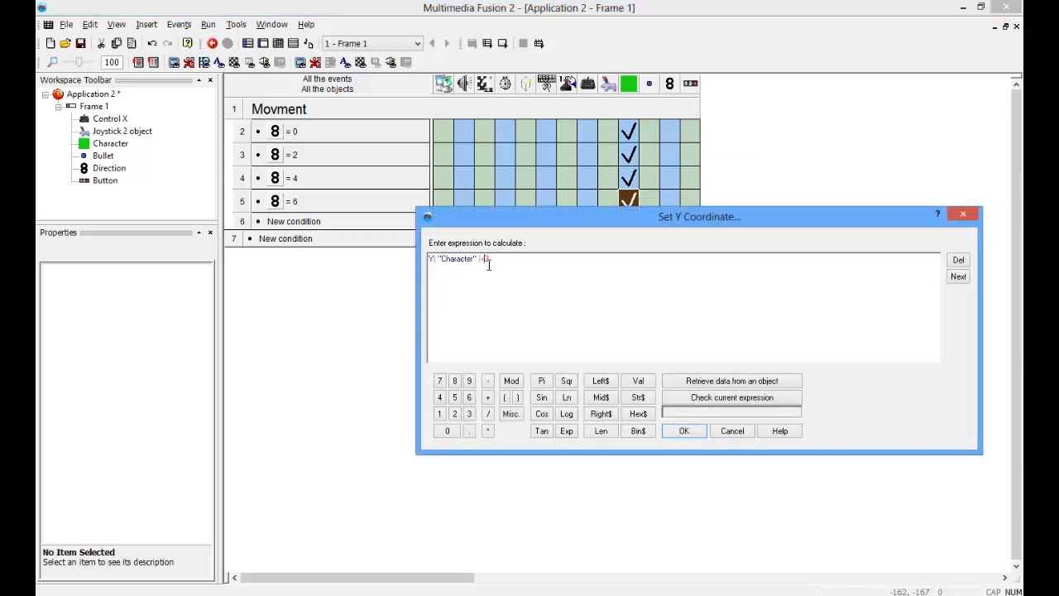
{"action": "left_click", "coordinate": [683, 430]}
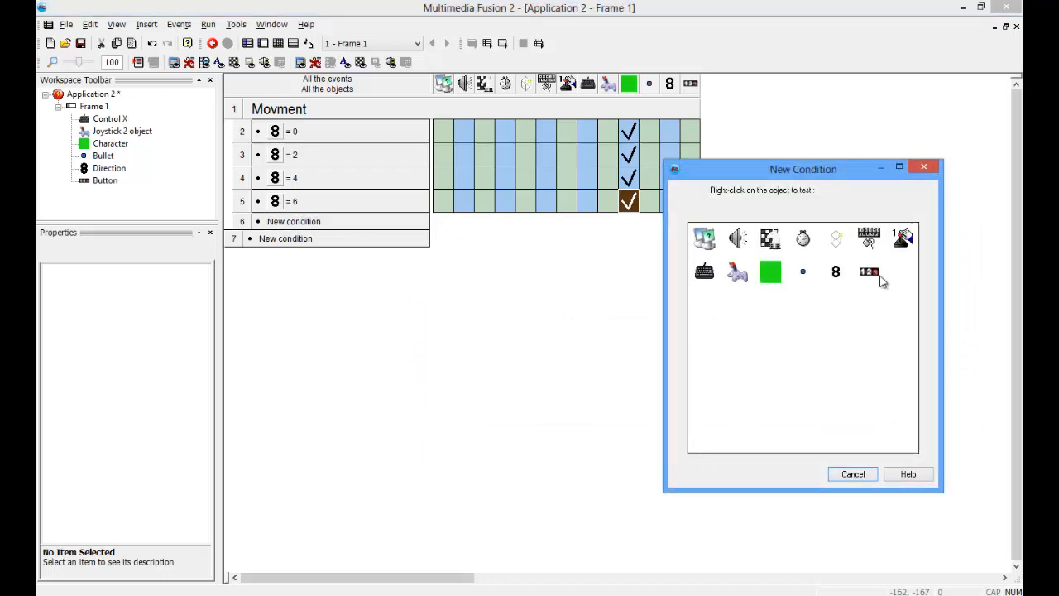
{"action": "mouse_move", "coordinate": [869, 272]}
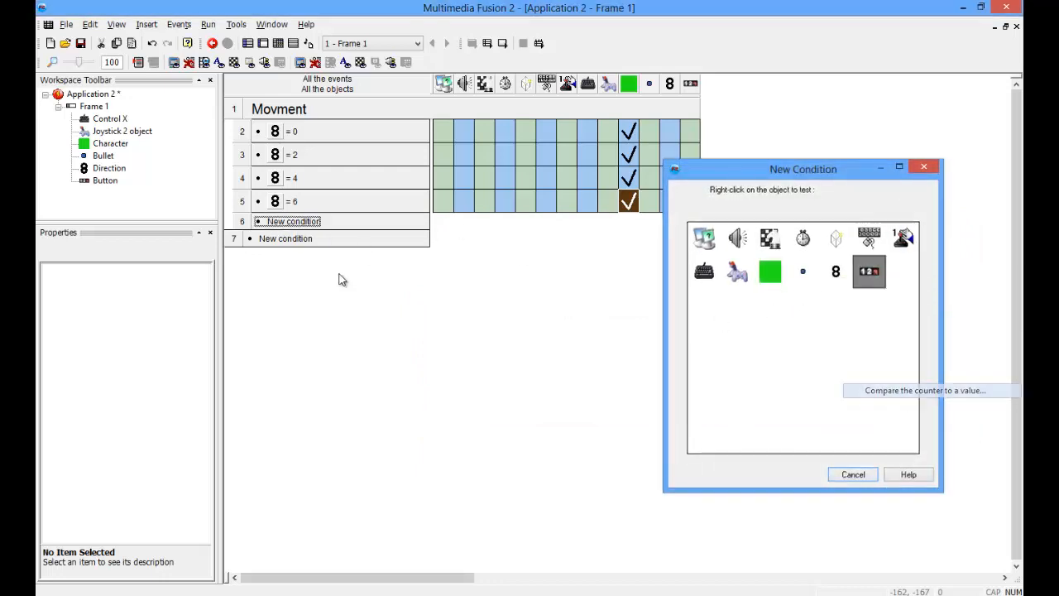
Step: Add a Button = 1 event whose action makes the Character launch an object
{"action": "left_click", "coordinate": [836, 271]}
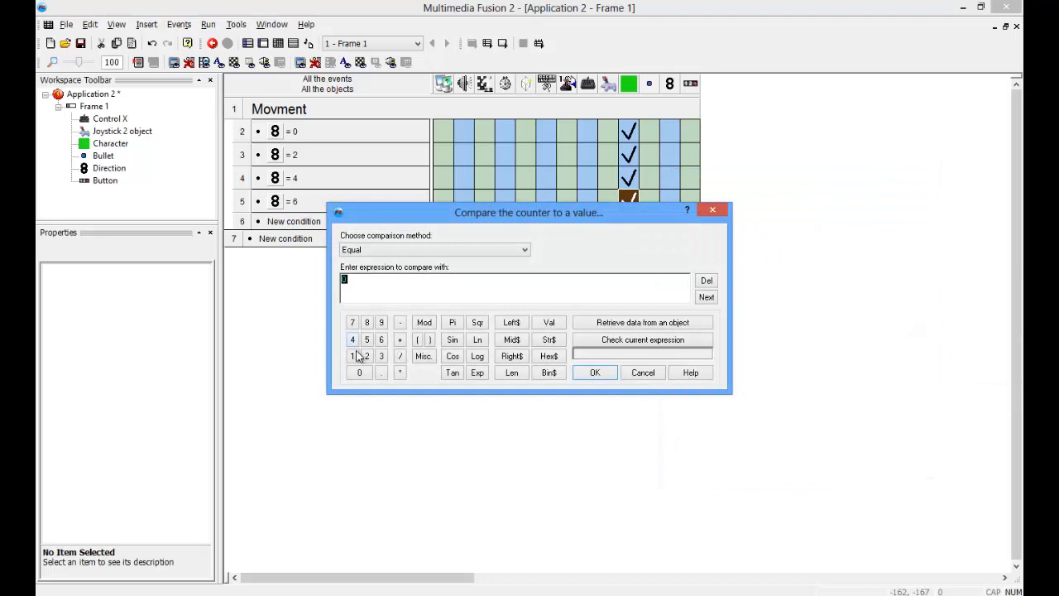
{"action": "left_click", "coordinate": [594, 373]}
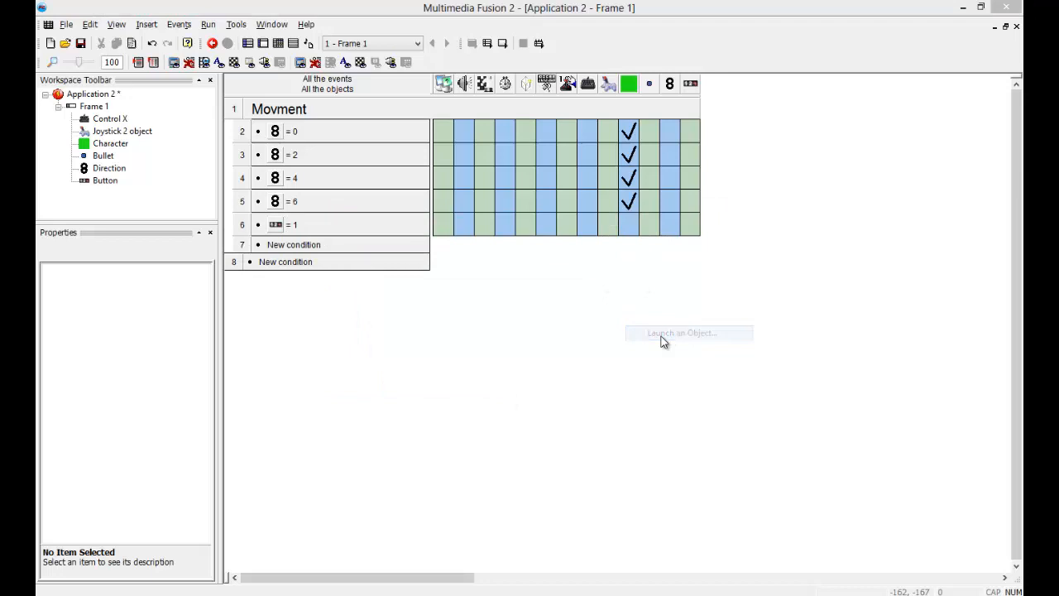
{"action": "left_click", "coordinate": [681, 333]}
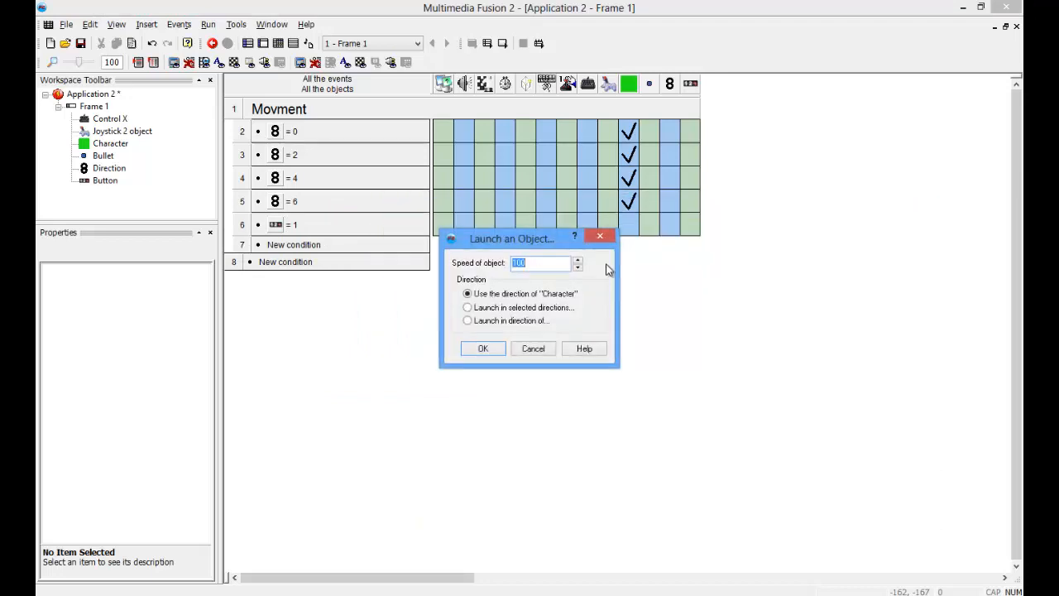
{"action": "left_click", "coordinate": [482, 347]}
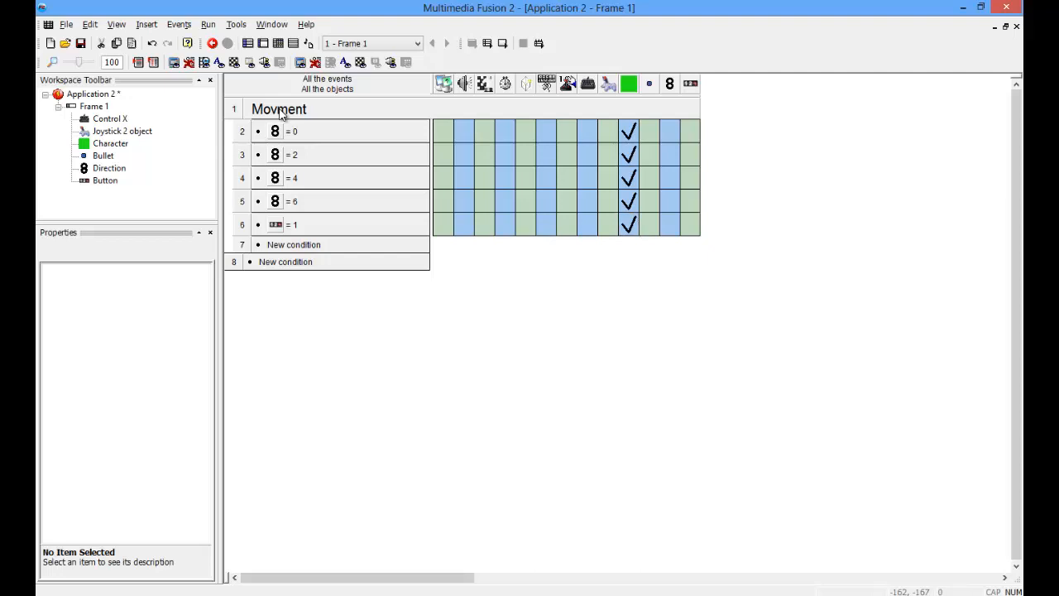
{"action": "left_click", "coordinate": [628, 224]}
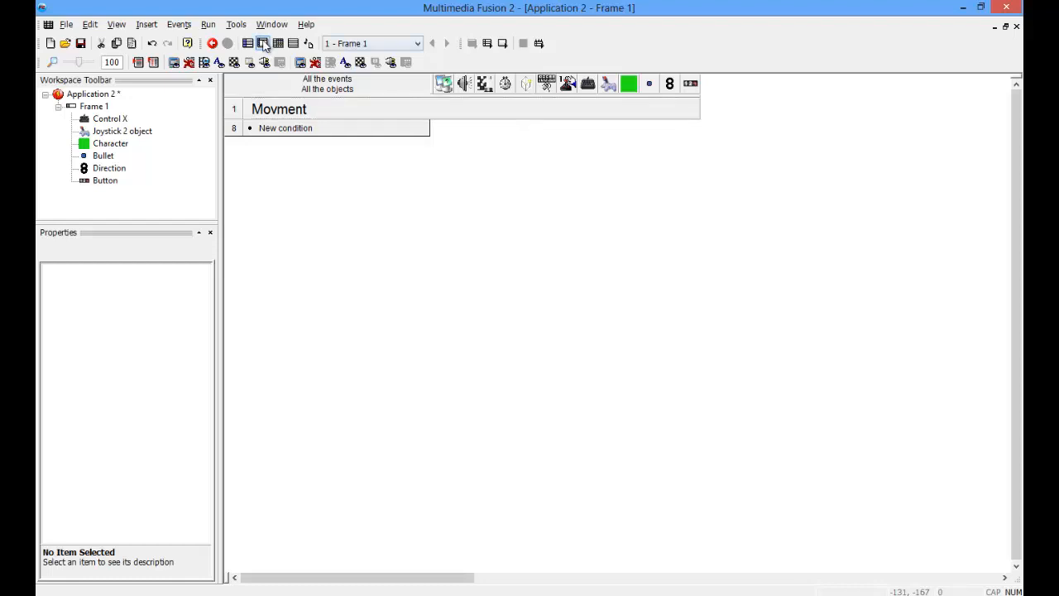
Step: Return to the frame layout view
{"action": "left_click", "coordinate": [278, 43]}
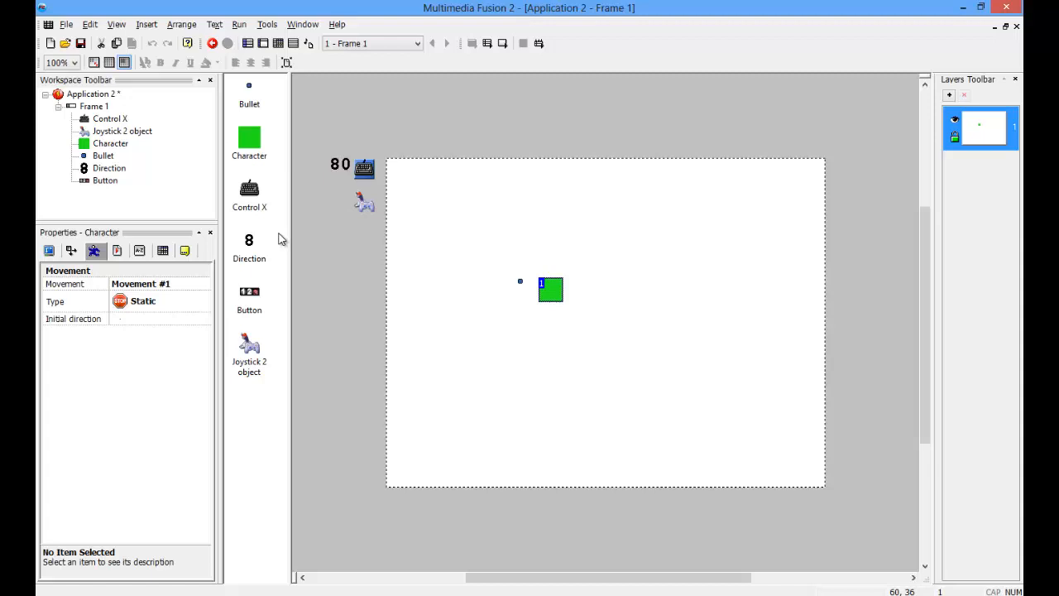
{"action": "mouse_move", "coordinate": [97, 312]}
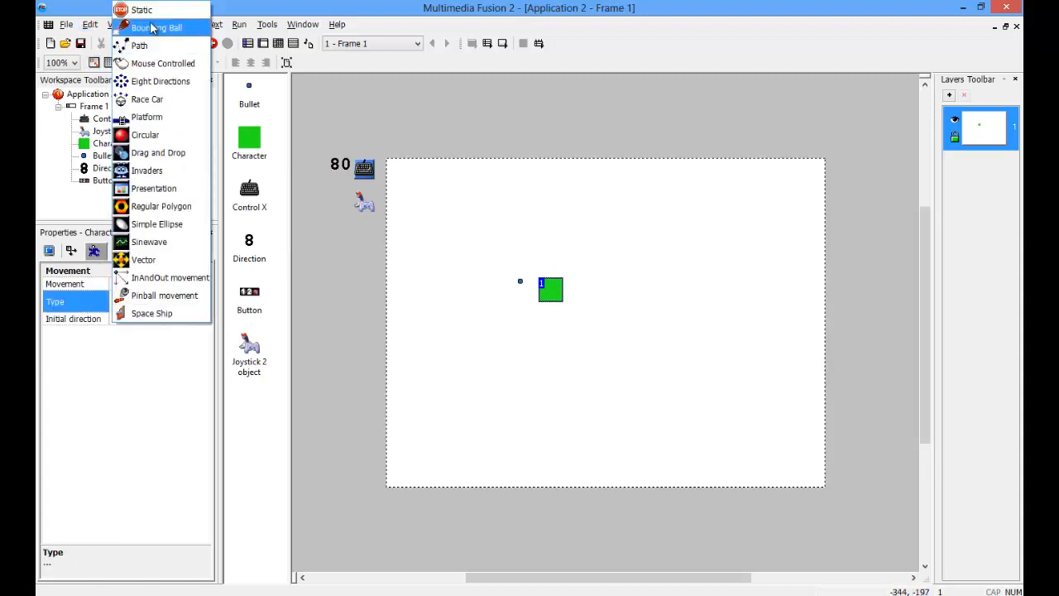
{"action": "mouse_move", "coordinate": [149, 10]}
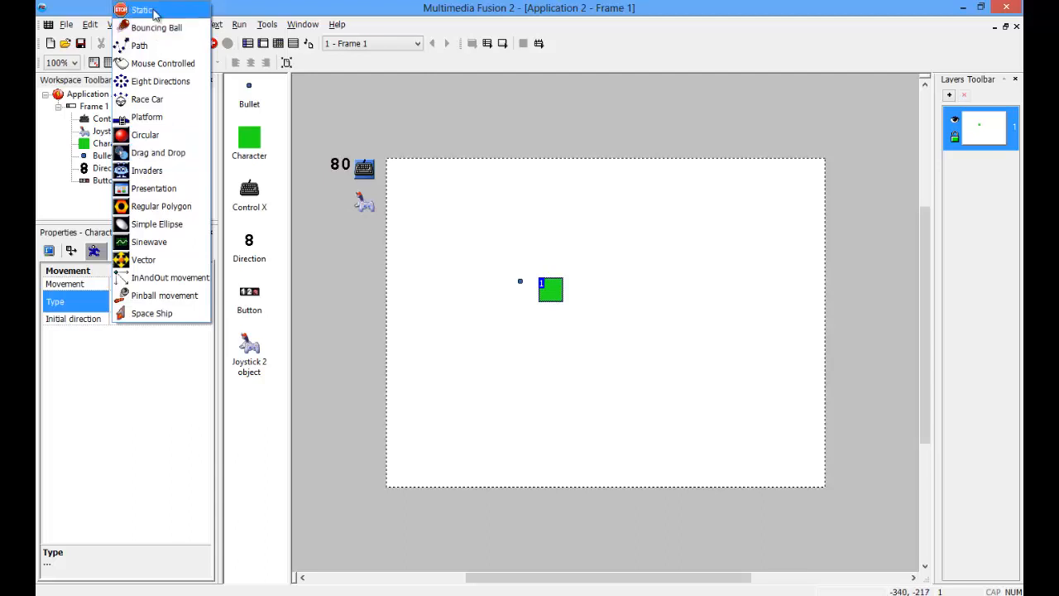
{"action": "mouse_move", "coordinate": [158, 81]}
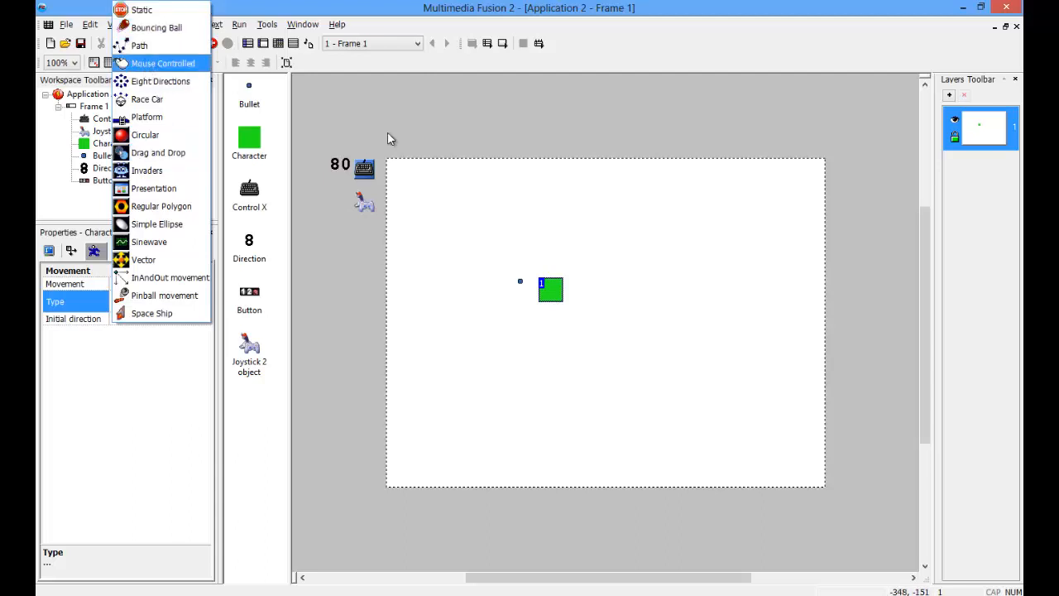
{"action": "mouse_move", "coordinate": [138, 45]}
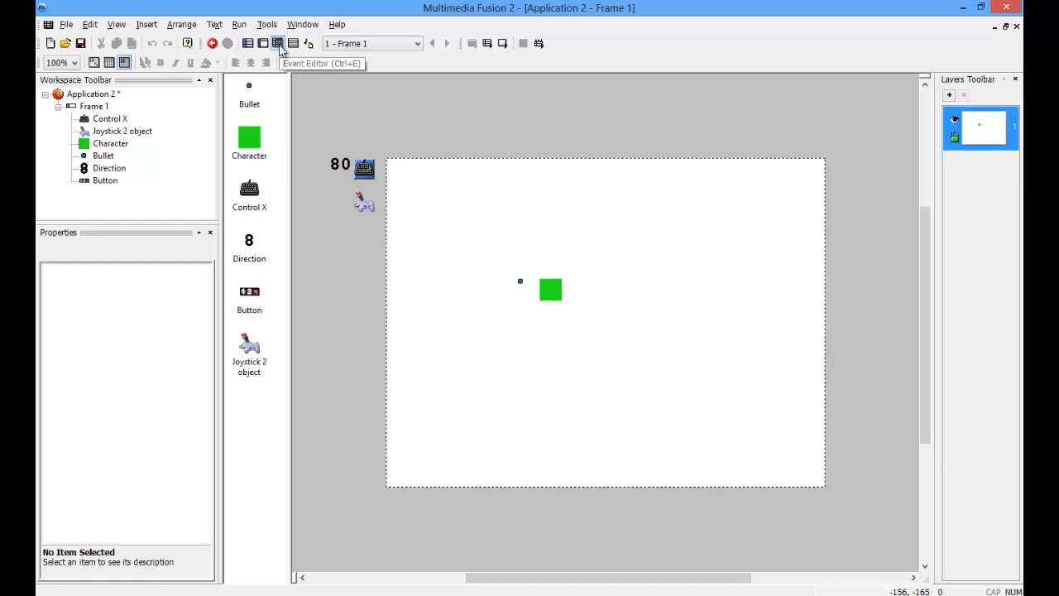
Step: Return to the Event Editor to review the Movment group's five events
{"action": "left_click", "coordinate": [277, 43]}
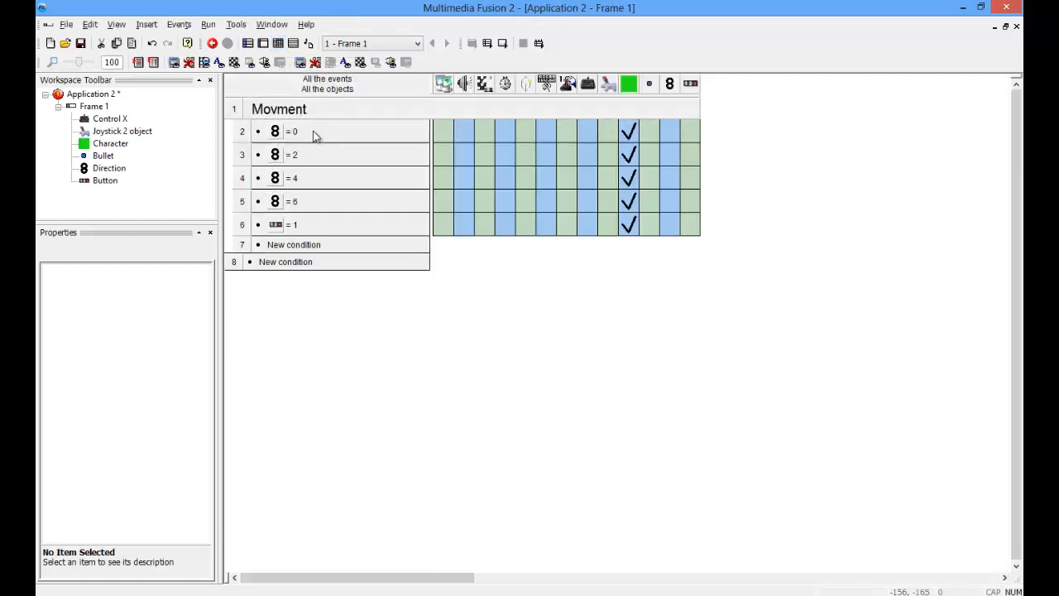
{"action": "mouse_move", "coordinate": [628, 130]}
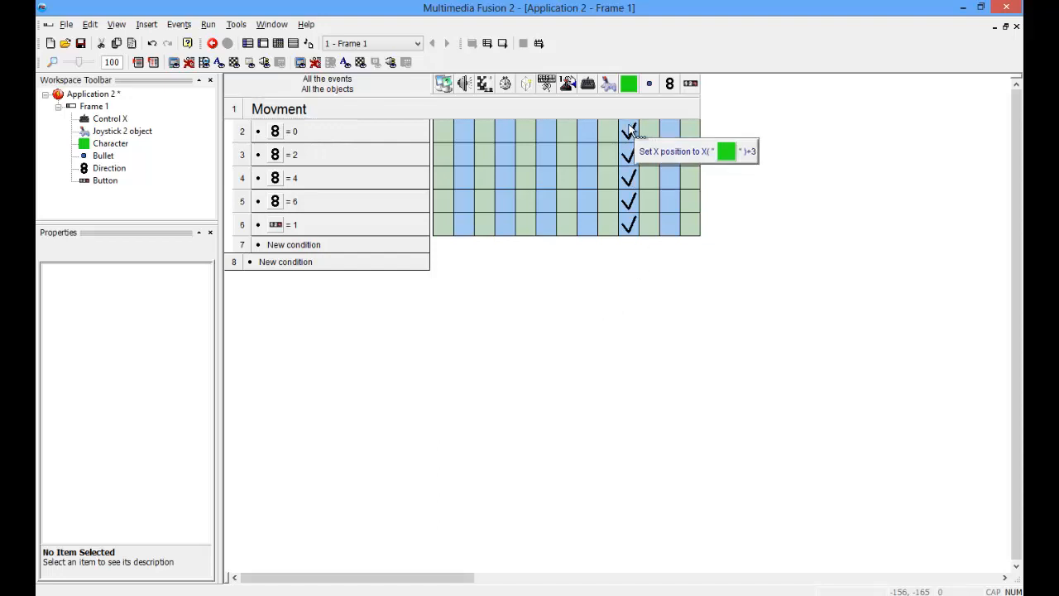
{"action": "mouse_move", "coordinate": [405, 147]}
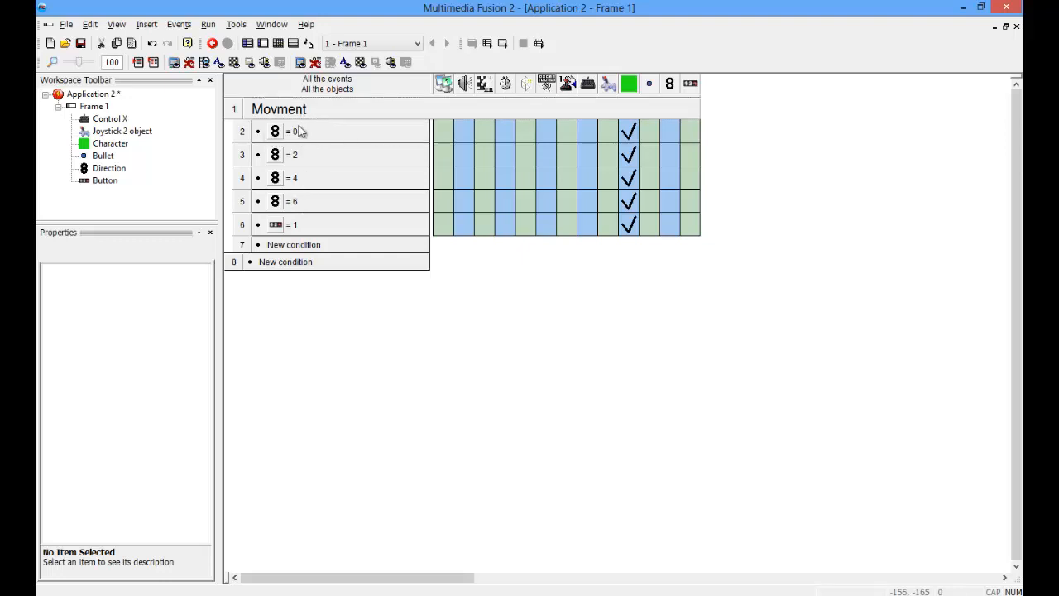
{"action": "mouse_move", "coordinate": [299, 159]}
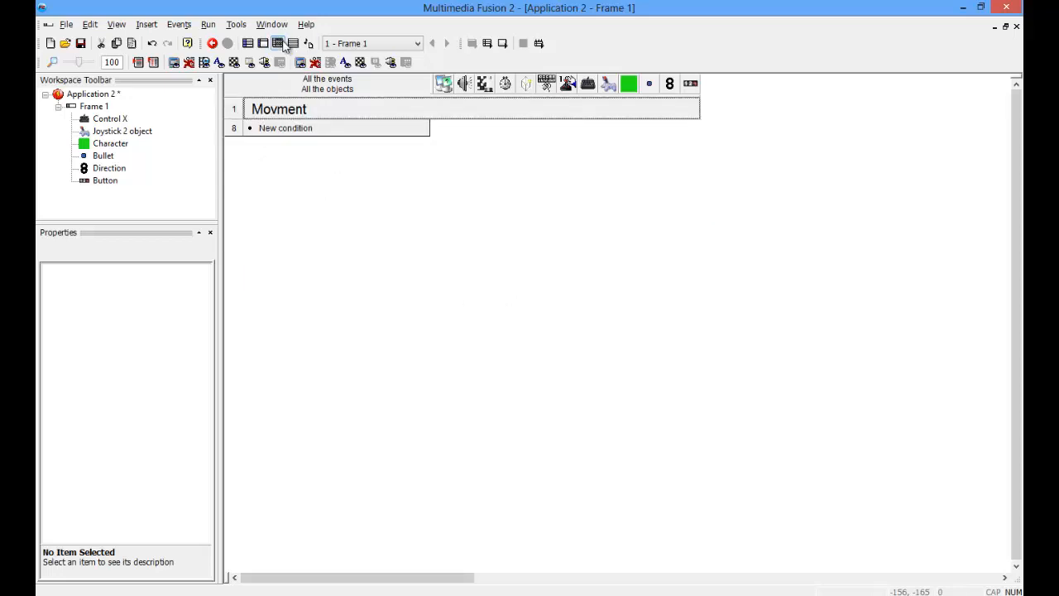
Step: Switch to the Frame Editor layout showing the Character and other objects
{"action": "left_click", "coordinate": [277, 43]}
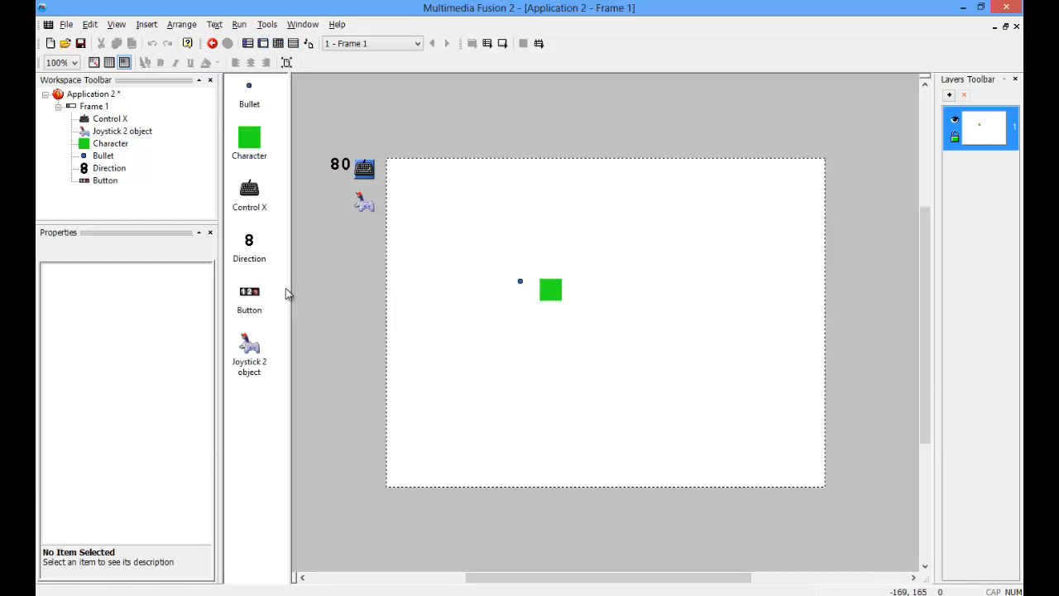
{"action": "mouse_move", "coordinate": [287, 295]}
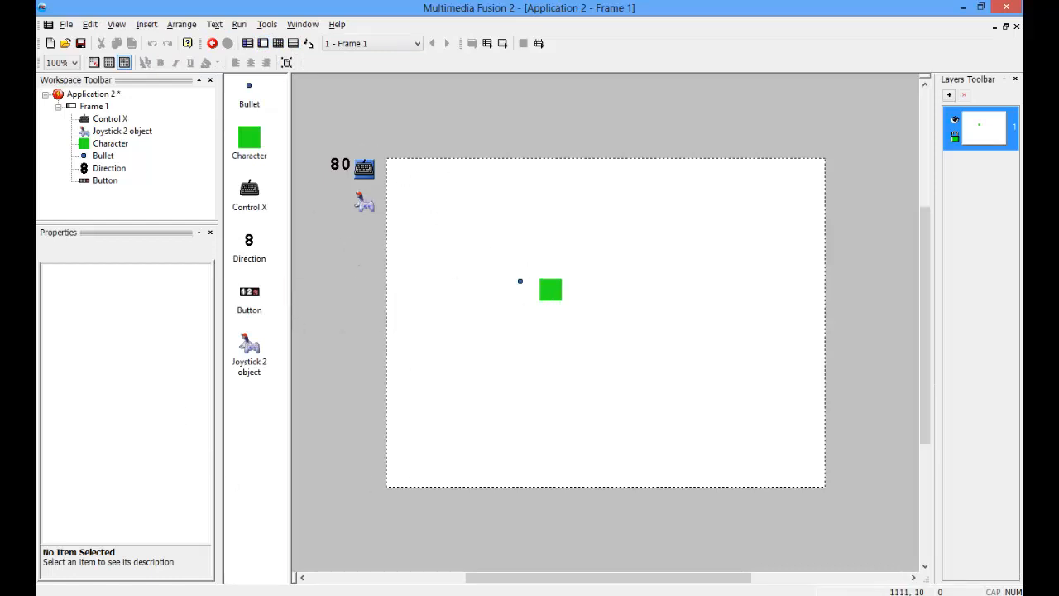